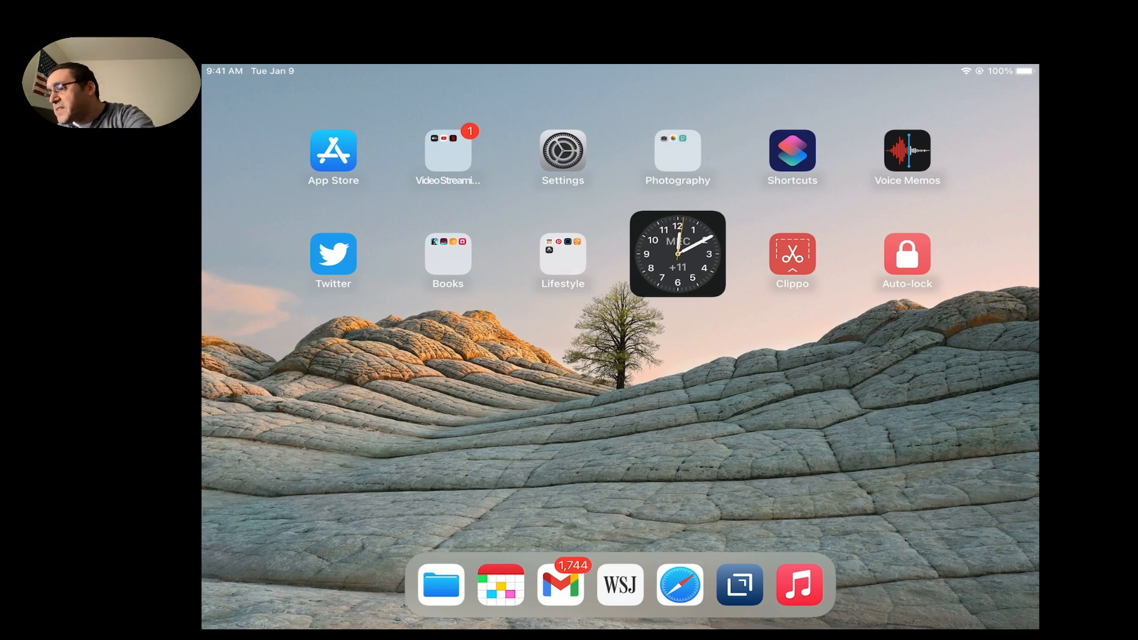
Launch Shortcuts, leave the Auto-lock shortcut and create a new empty shortcut
click(907, 151)
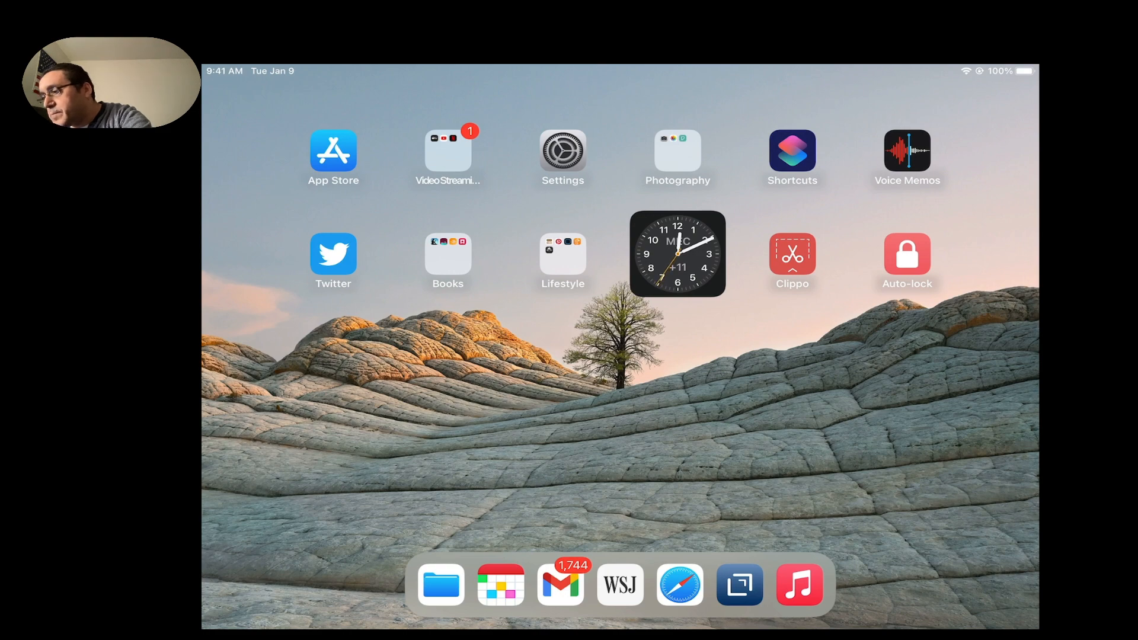
click(907, 254)
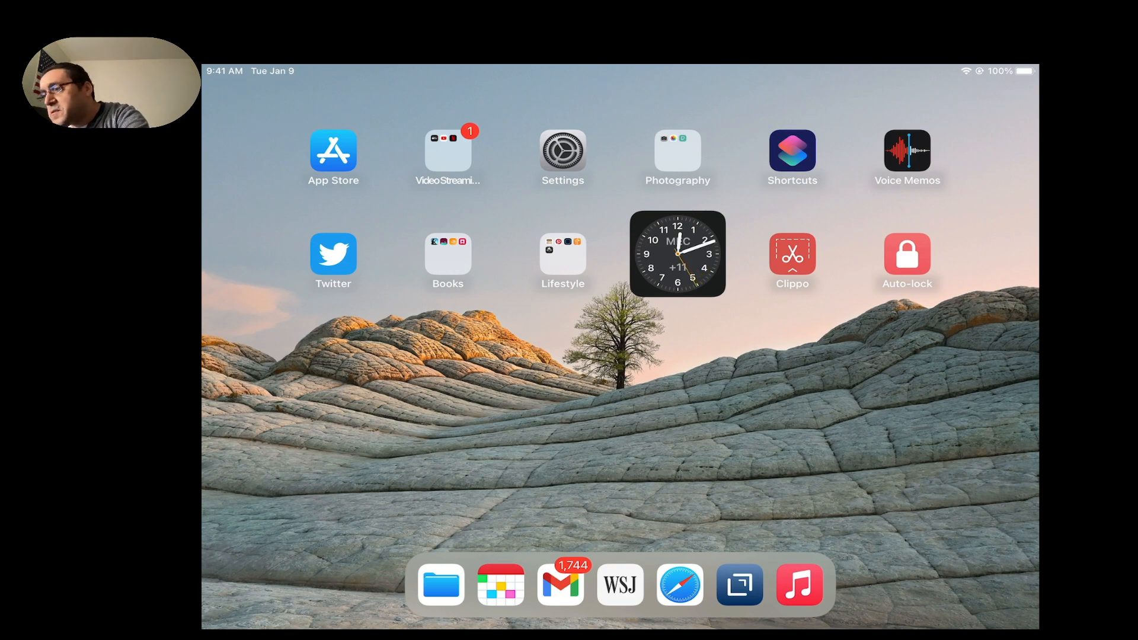
click(907, 254)
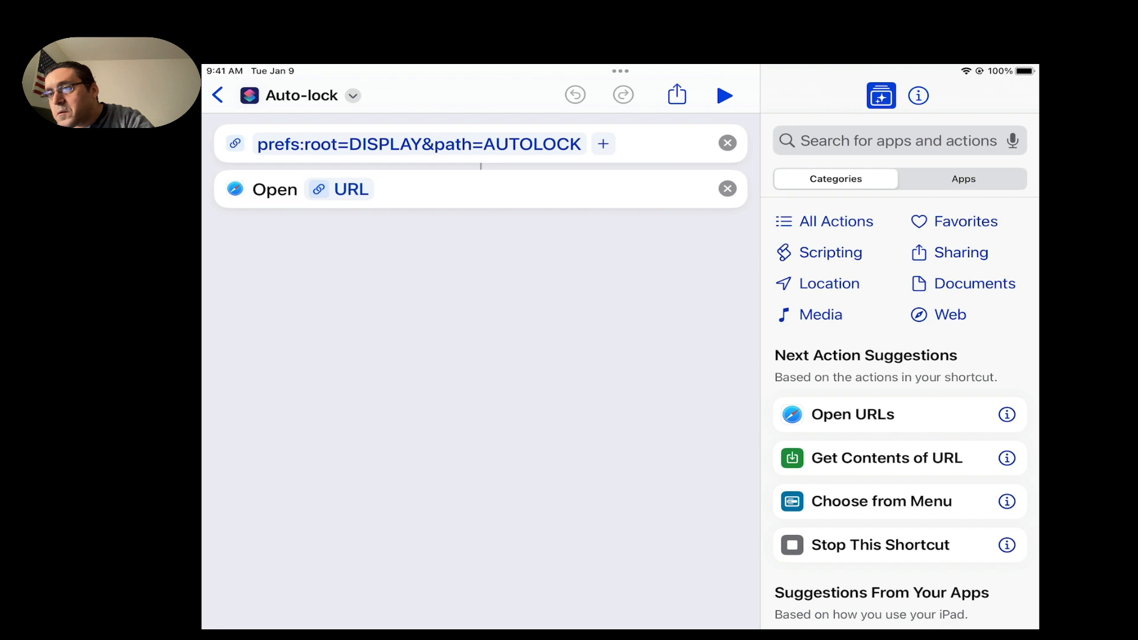
click(217, 95)
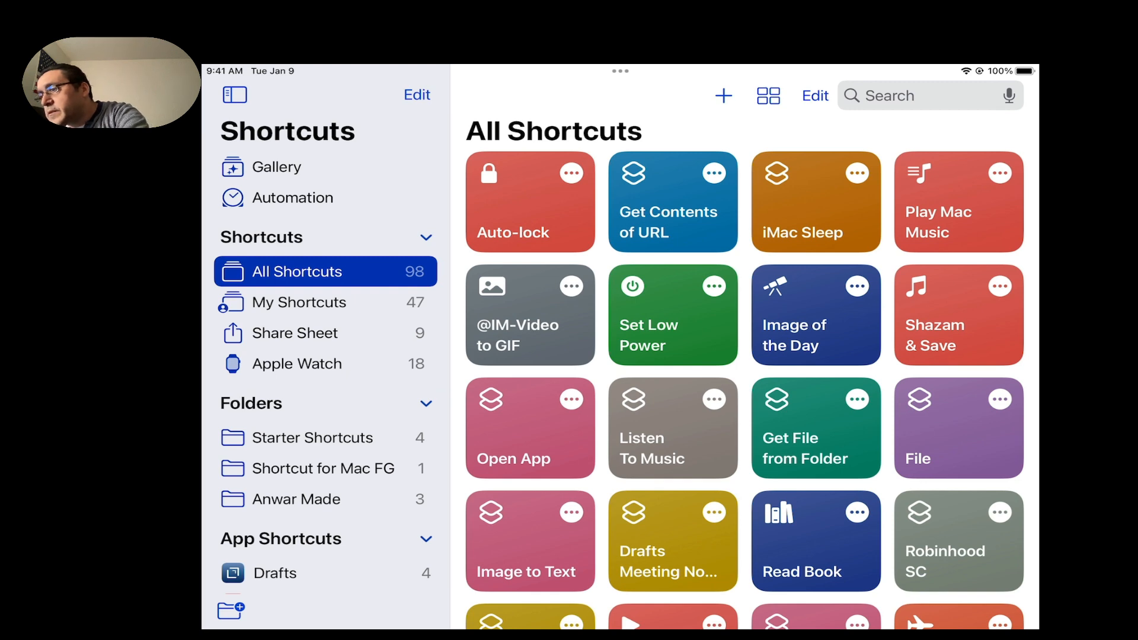
click(722, 95)
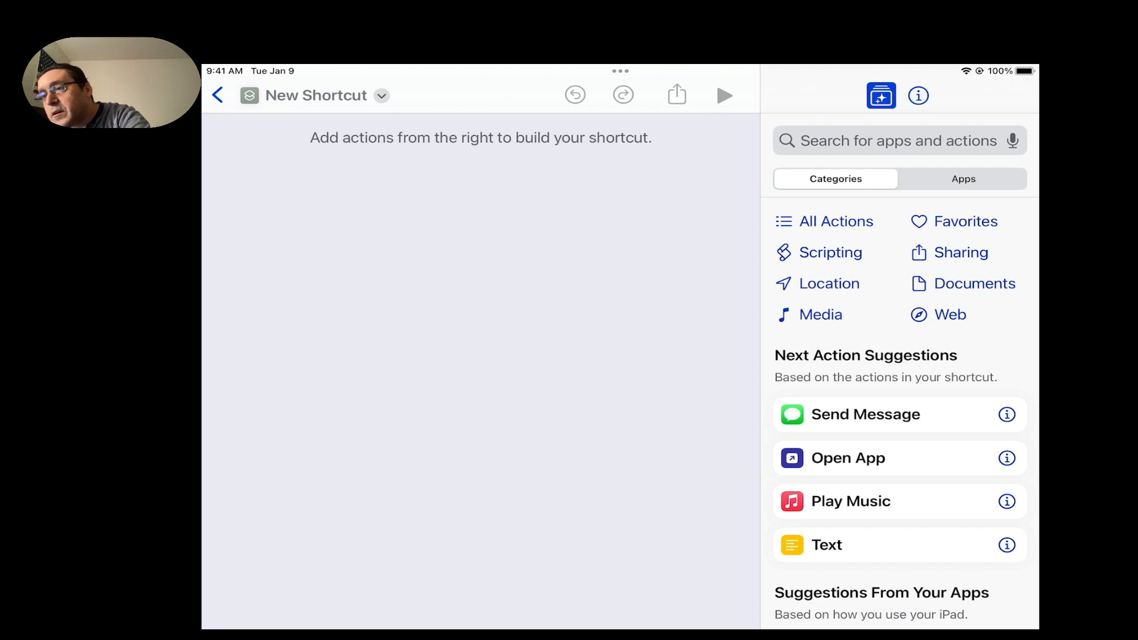
Rename the new shortcut to 'Auto Lock 2'
click(381, 95)
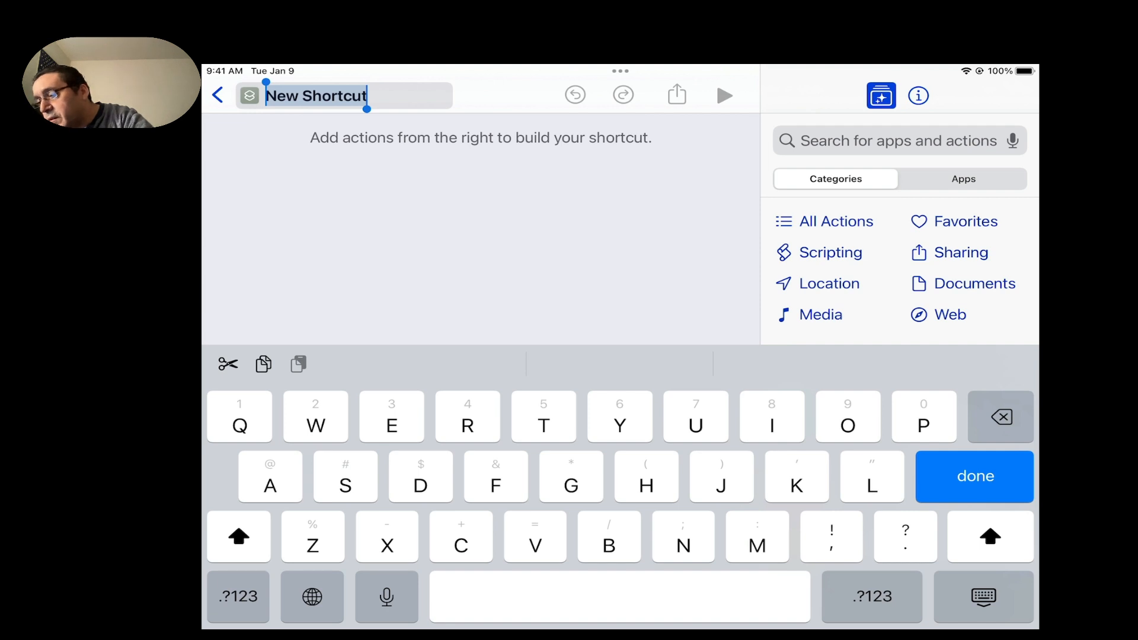
text(A)
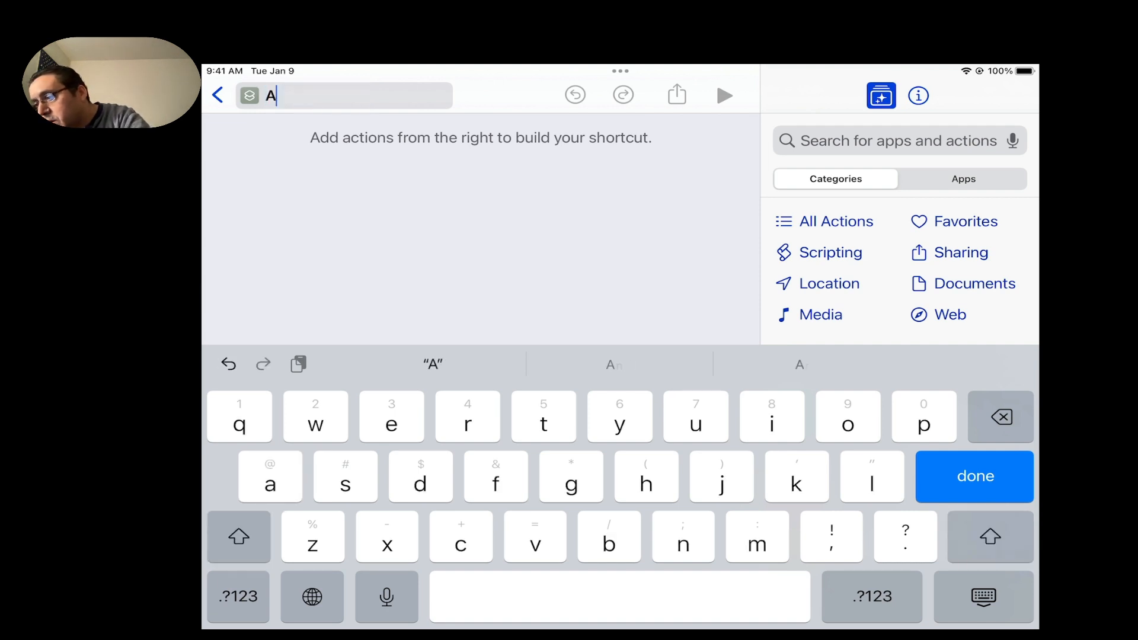
text(uto Lo)
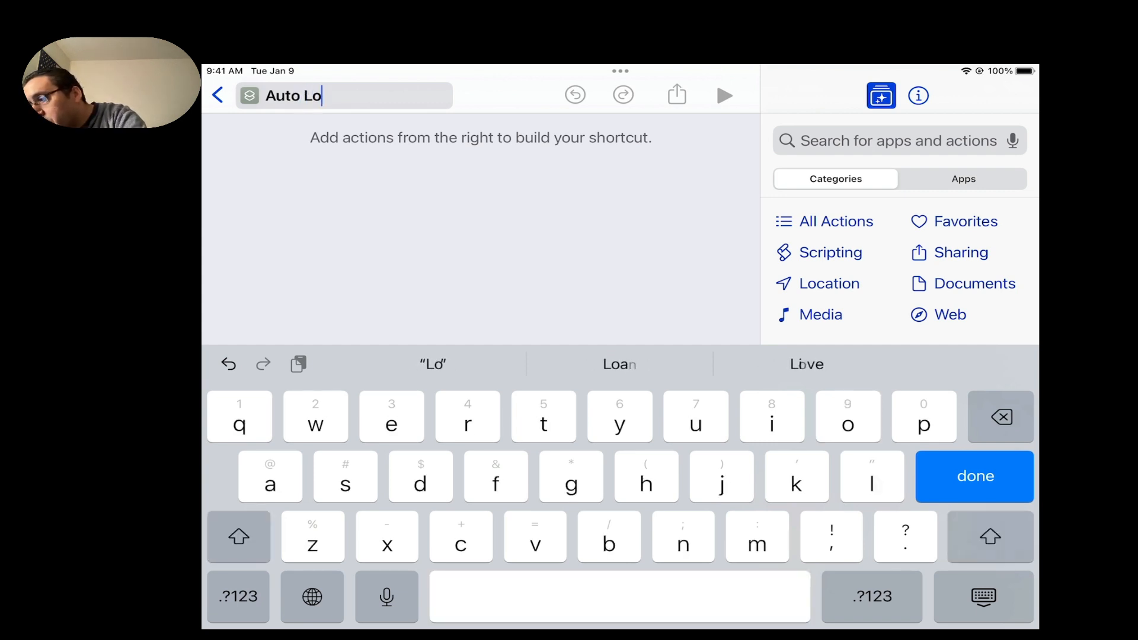
text(c)
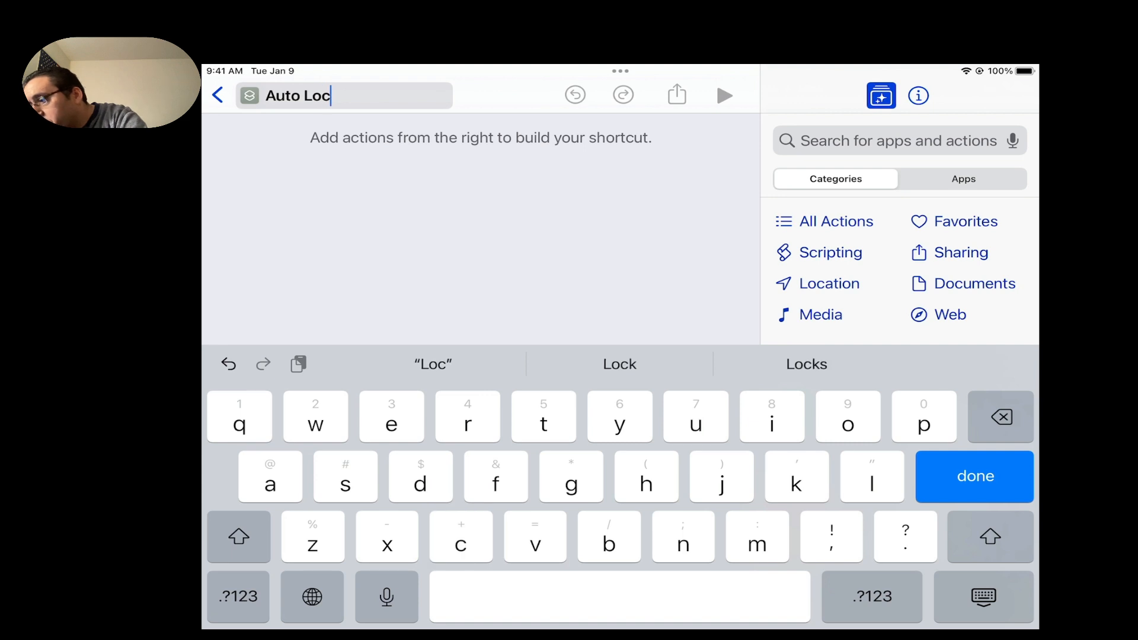
text(k)
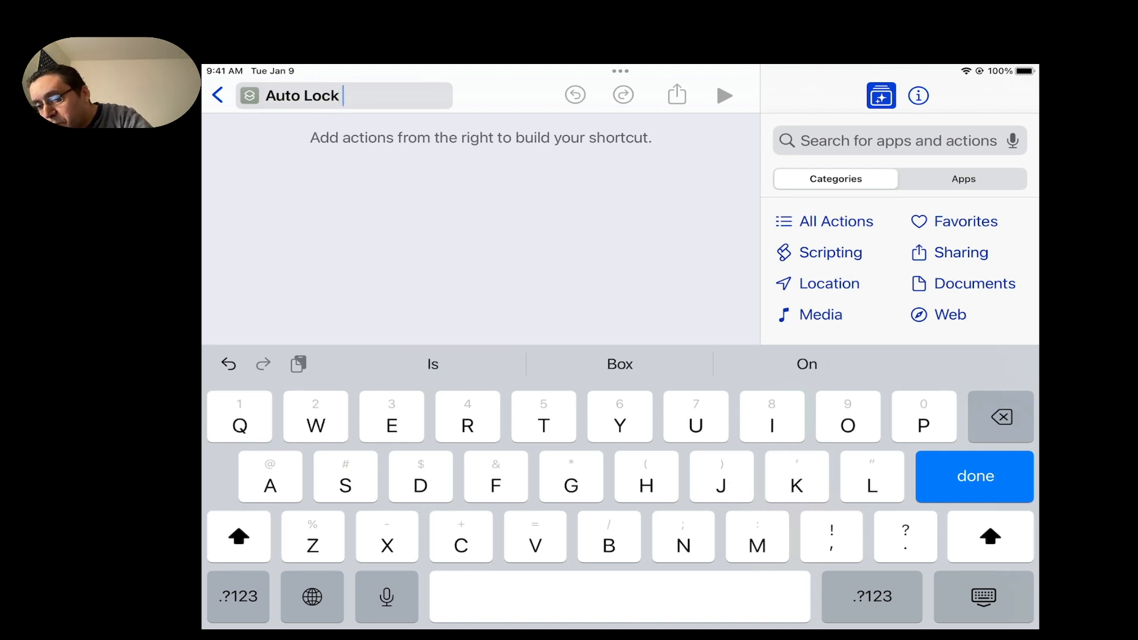
text(2)
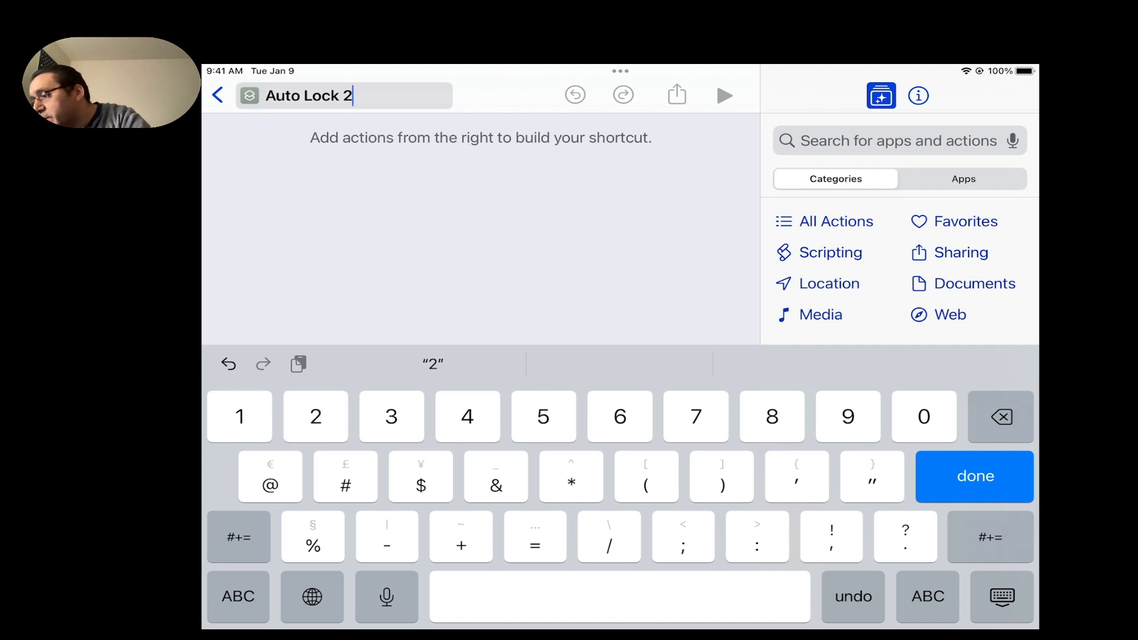
click(976, 477)
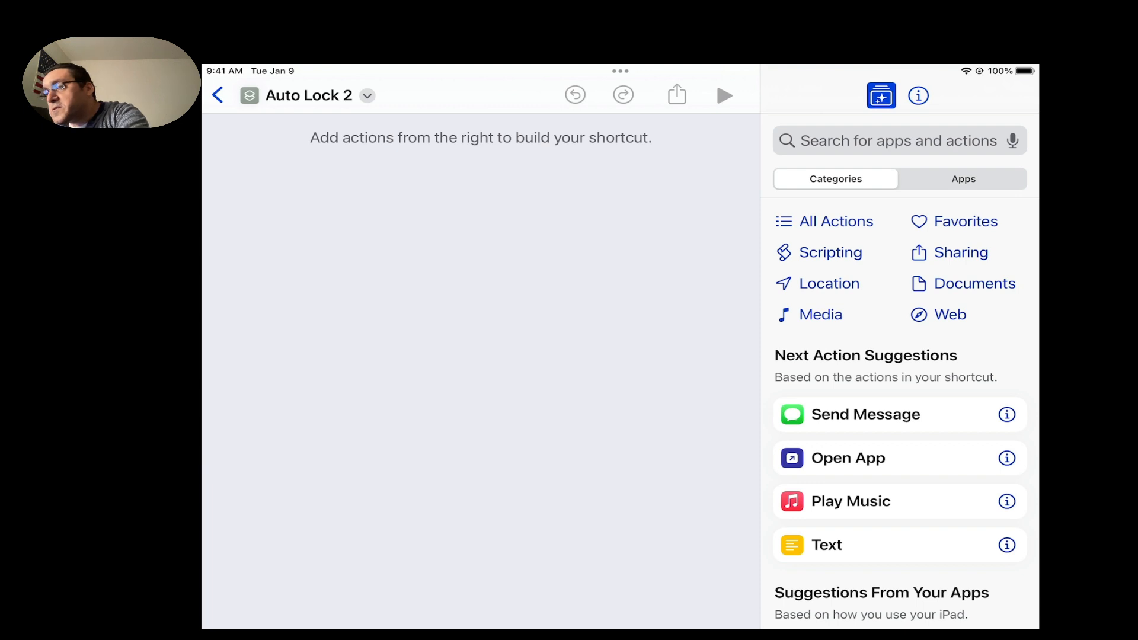
Search the actions library for 'Url' and add the URL action to Auto Lock 2
click(875, 141)
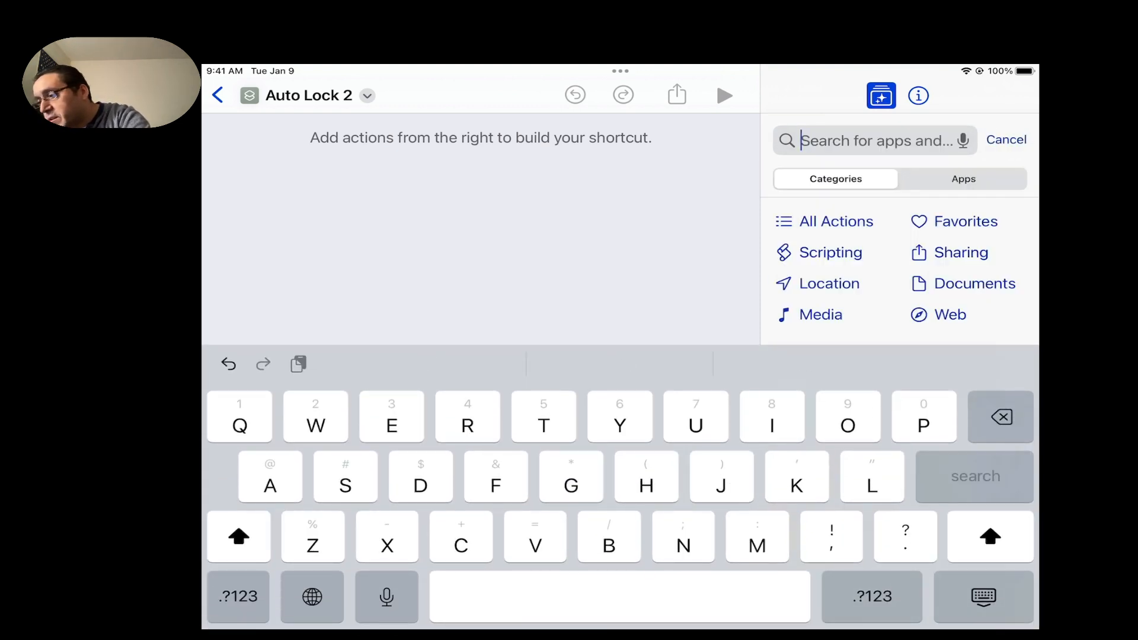
text(Ur)
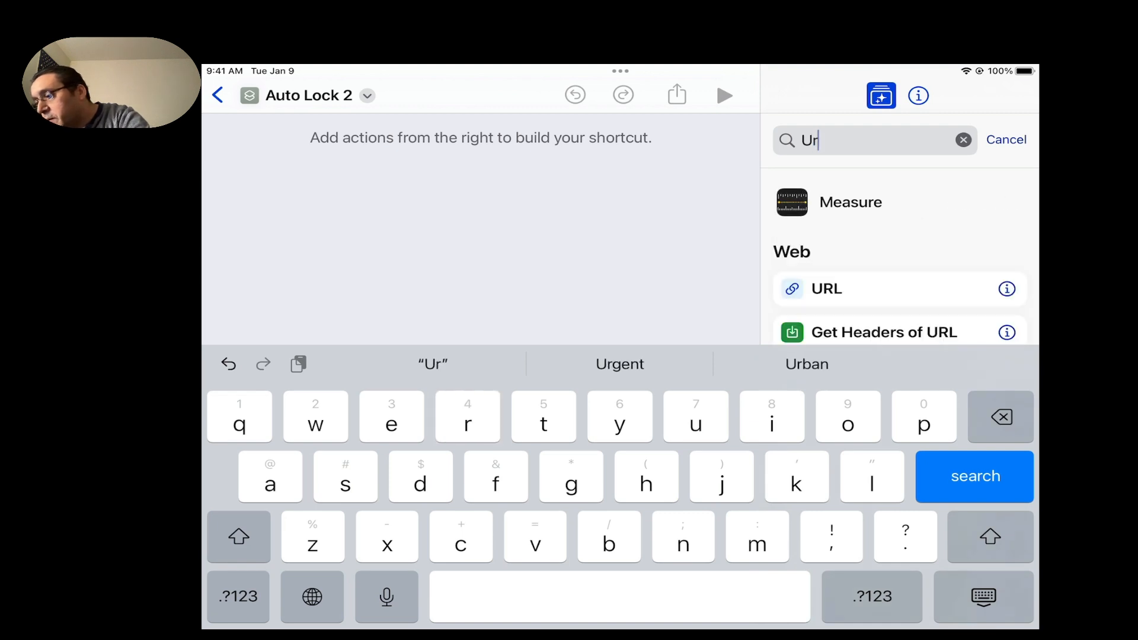
text(l)
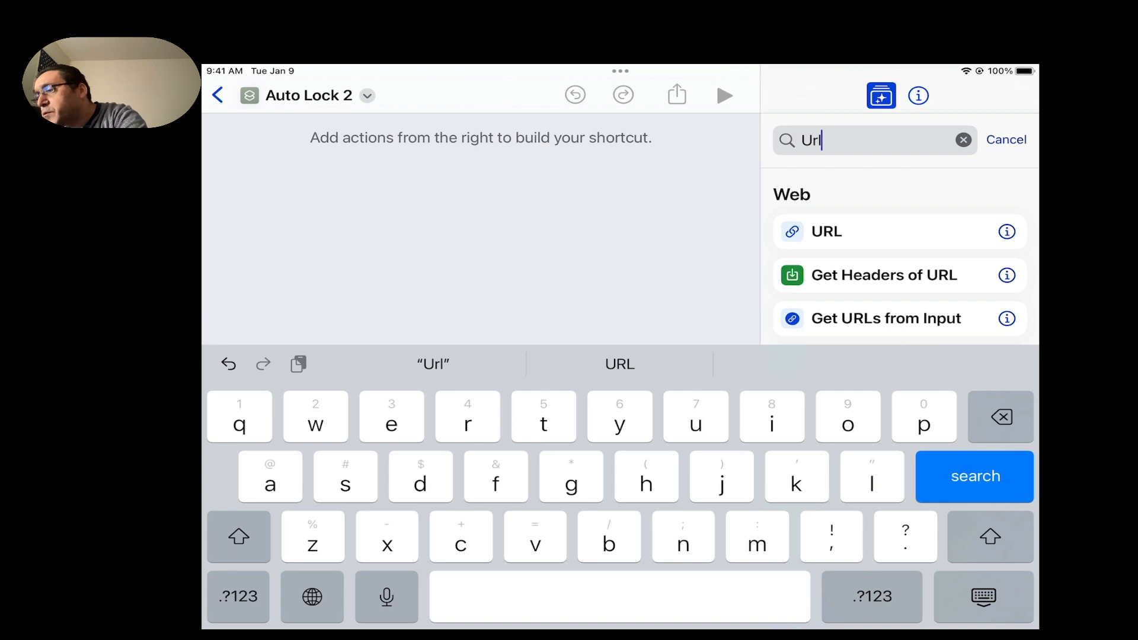
click(826, 232)
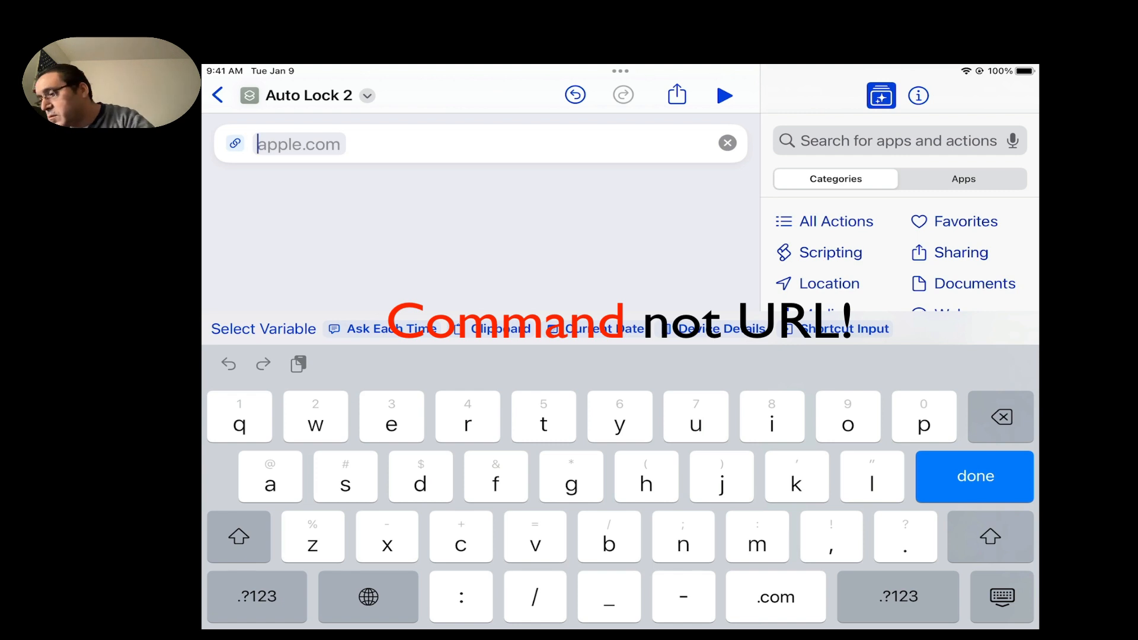
Replace the placeholder address with 'prefs:root' in the URL action
text(p)
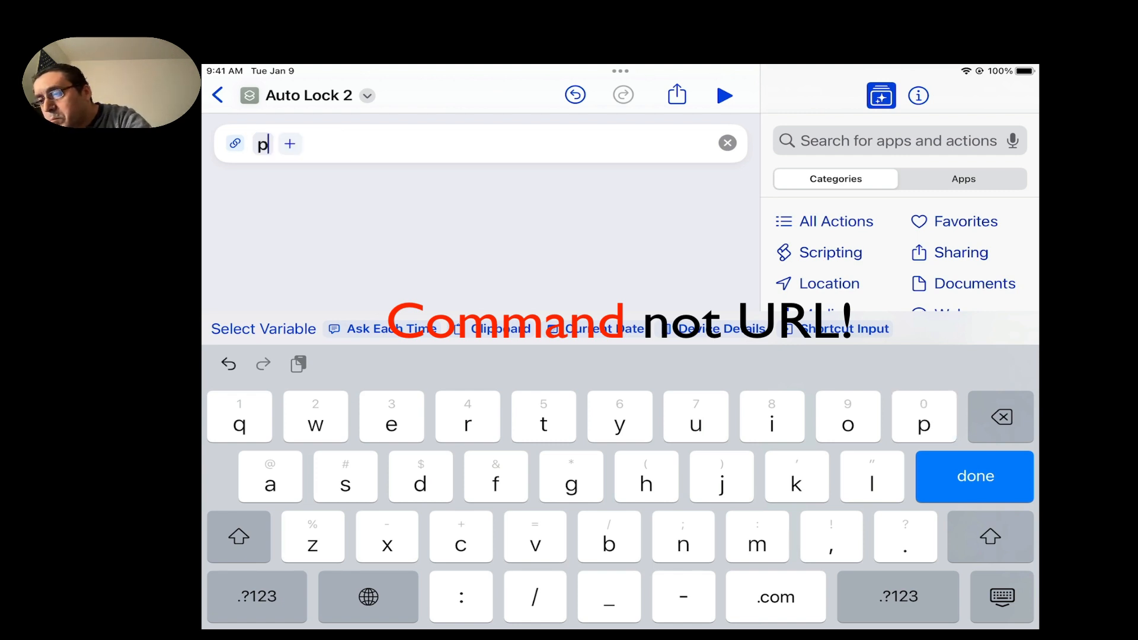
text(ref)
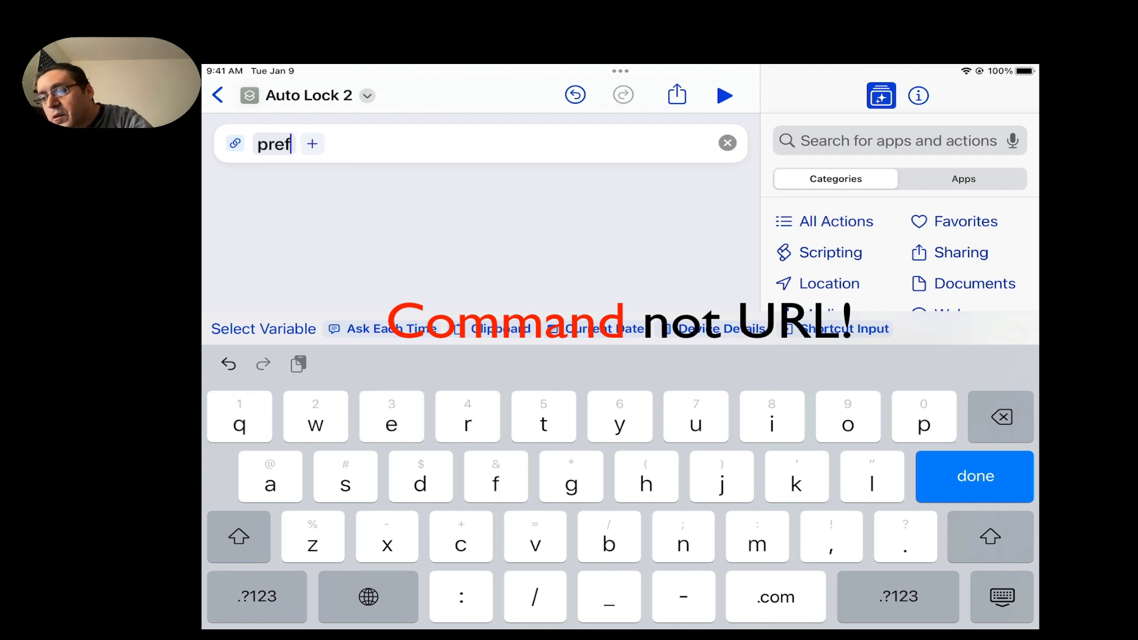
text(s)
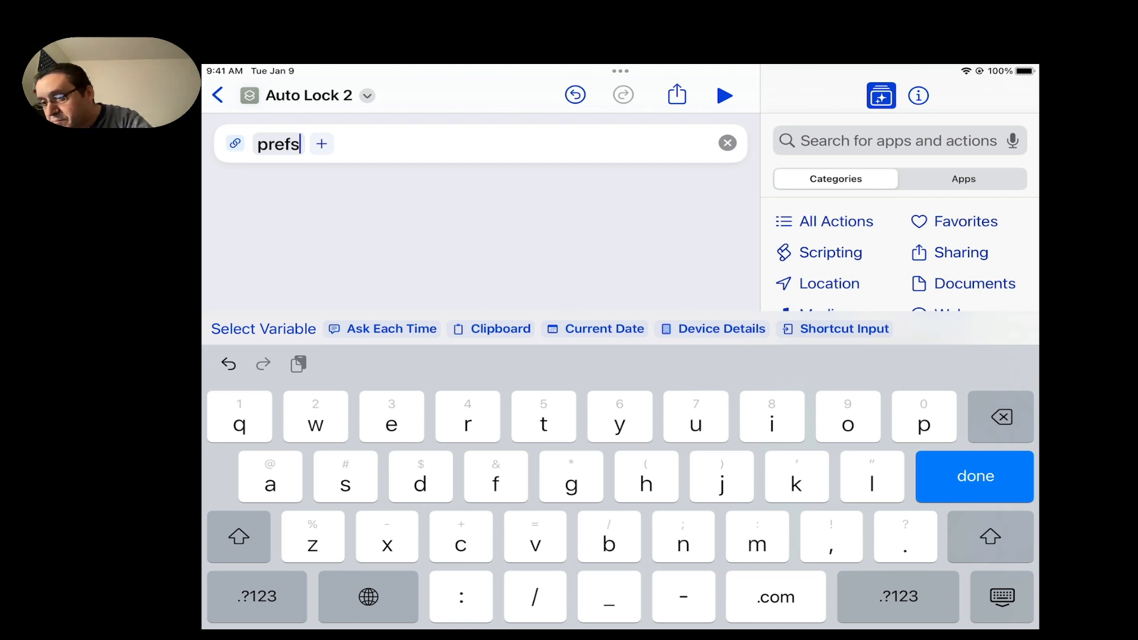
click(256, 596)
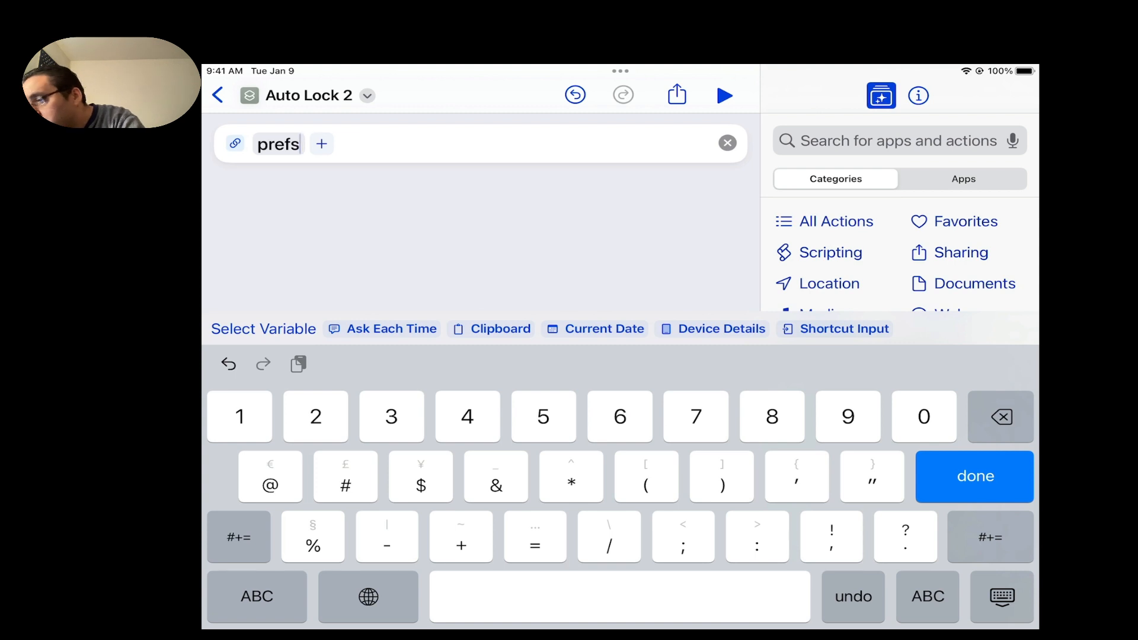
text(:)
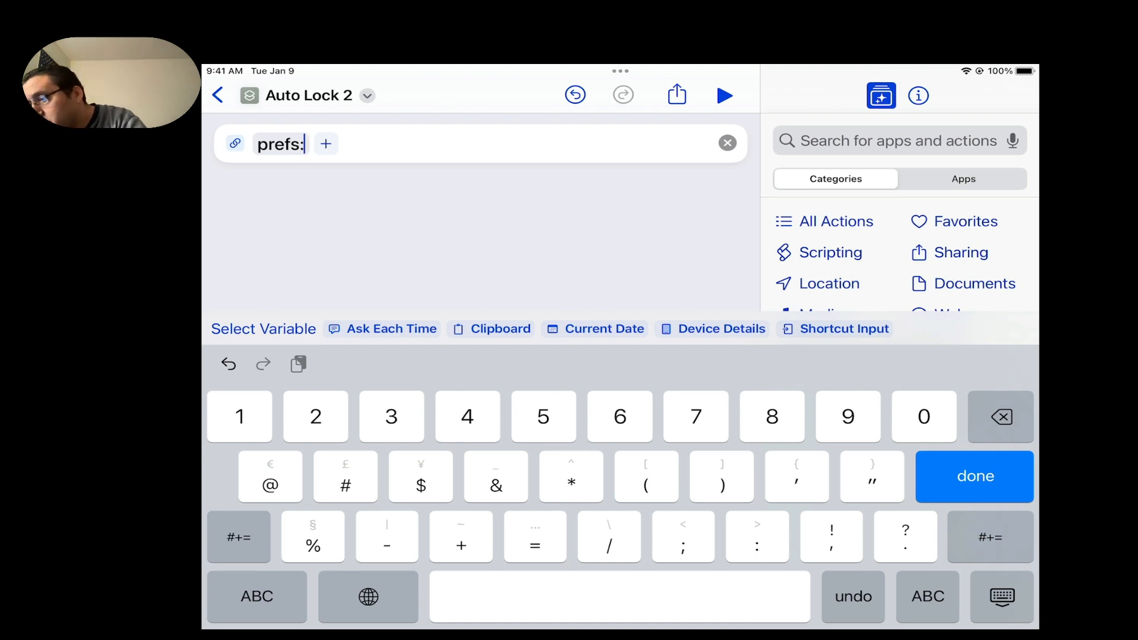
click(256, 596)
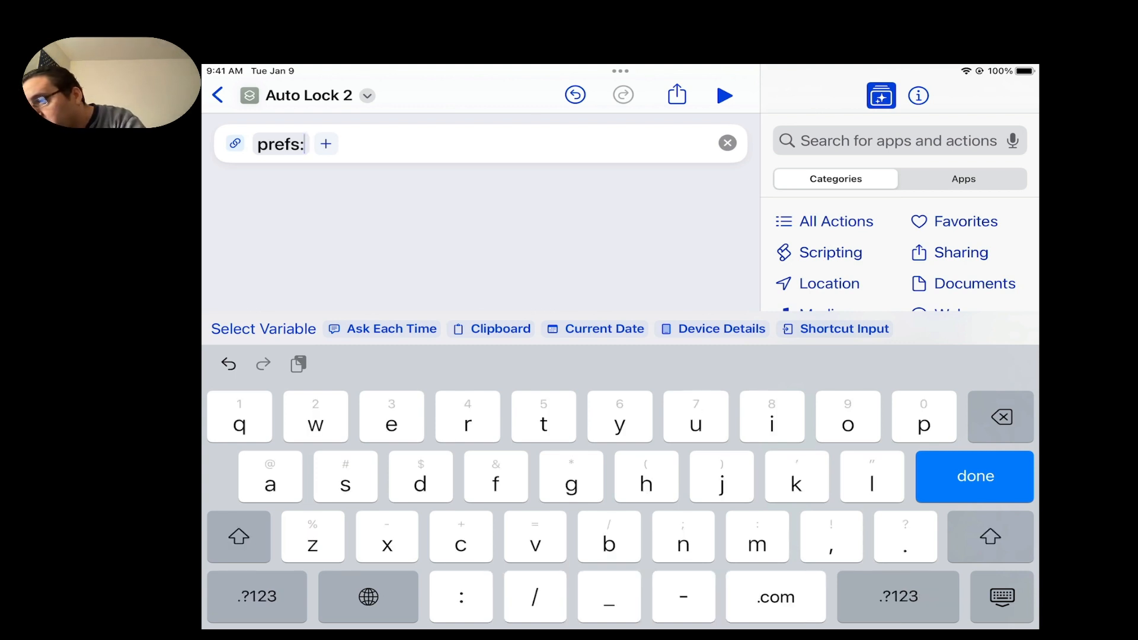
text(roo)
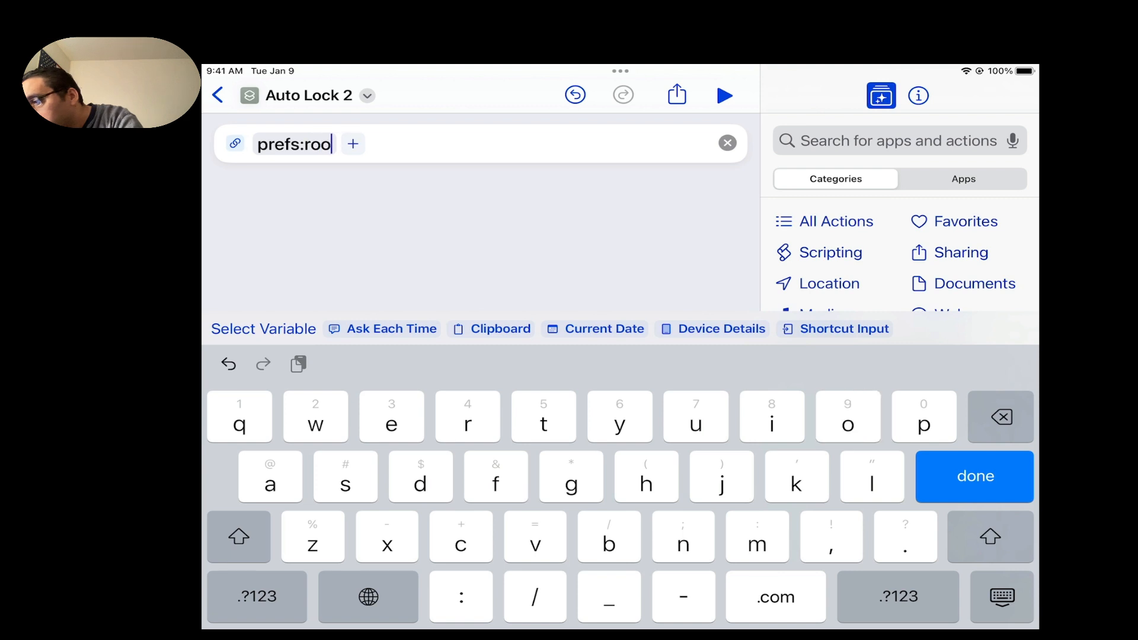
text(t)
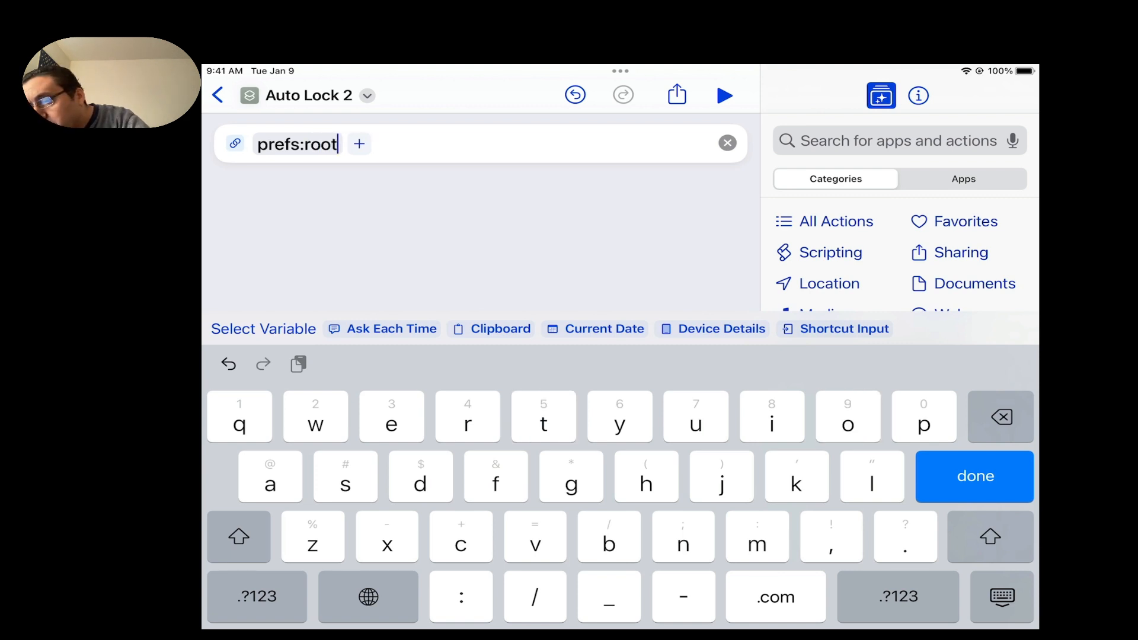
Extend the address with '=DISPLAY' in capitals so it reads prefs:root=DISPLAY
click(256, 596)
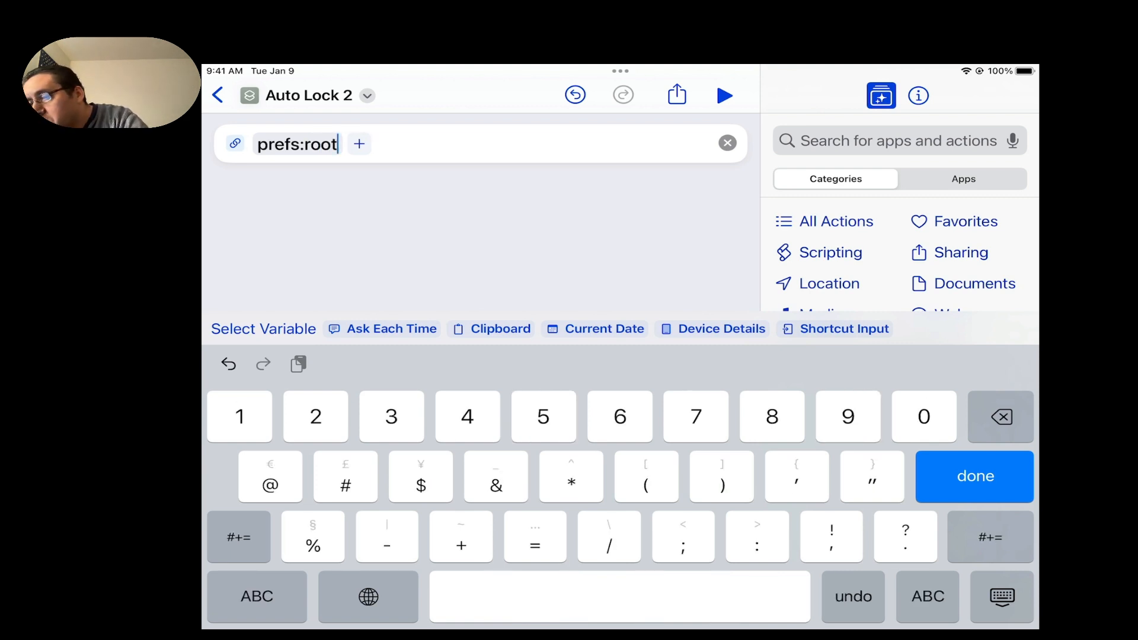
click(238, 537)
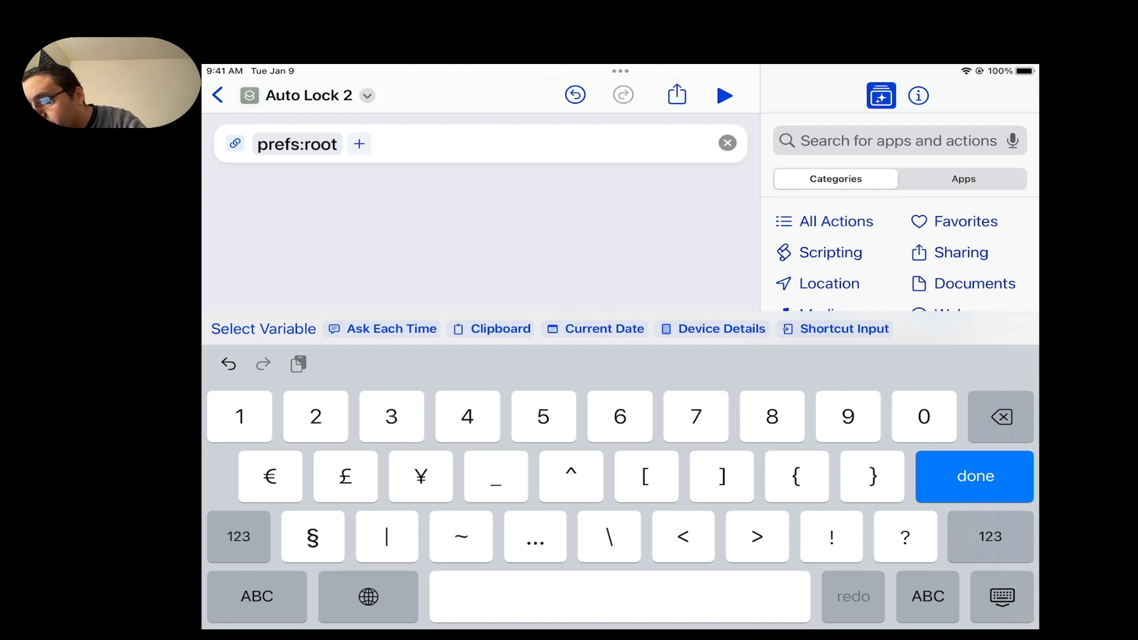
click(238, 536)
text(=)
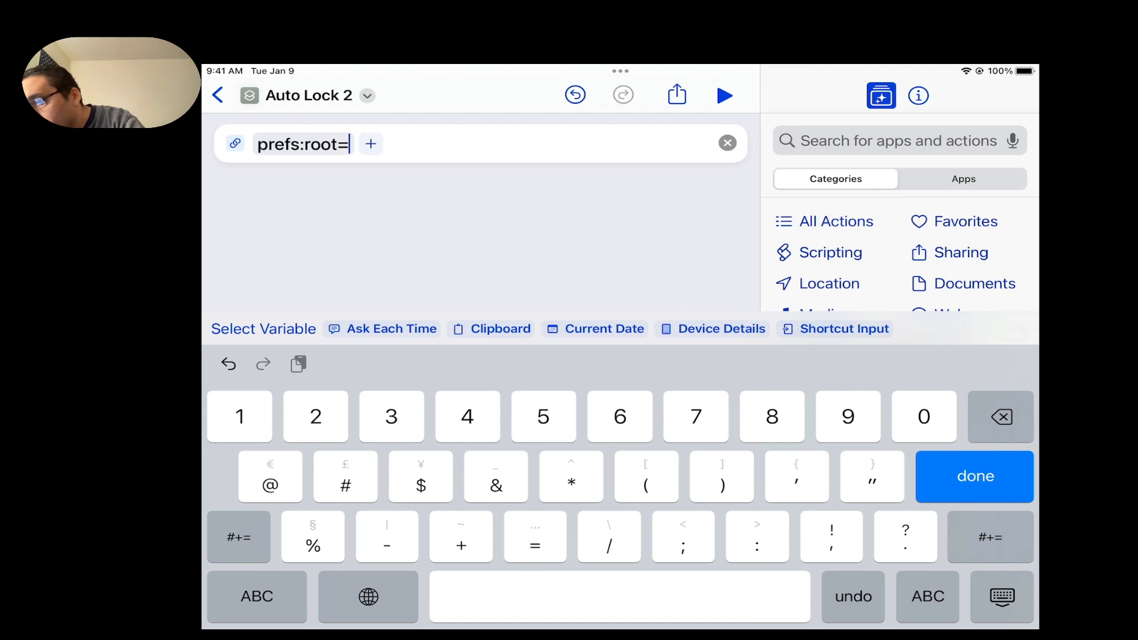
click(256, 597)
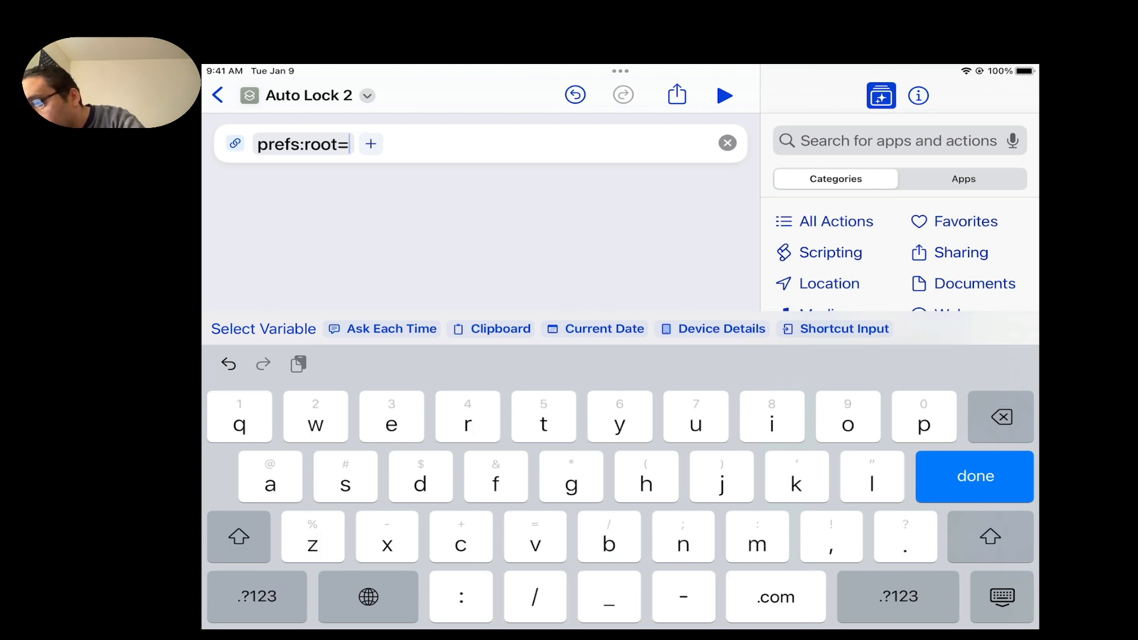
click(239, 537)
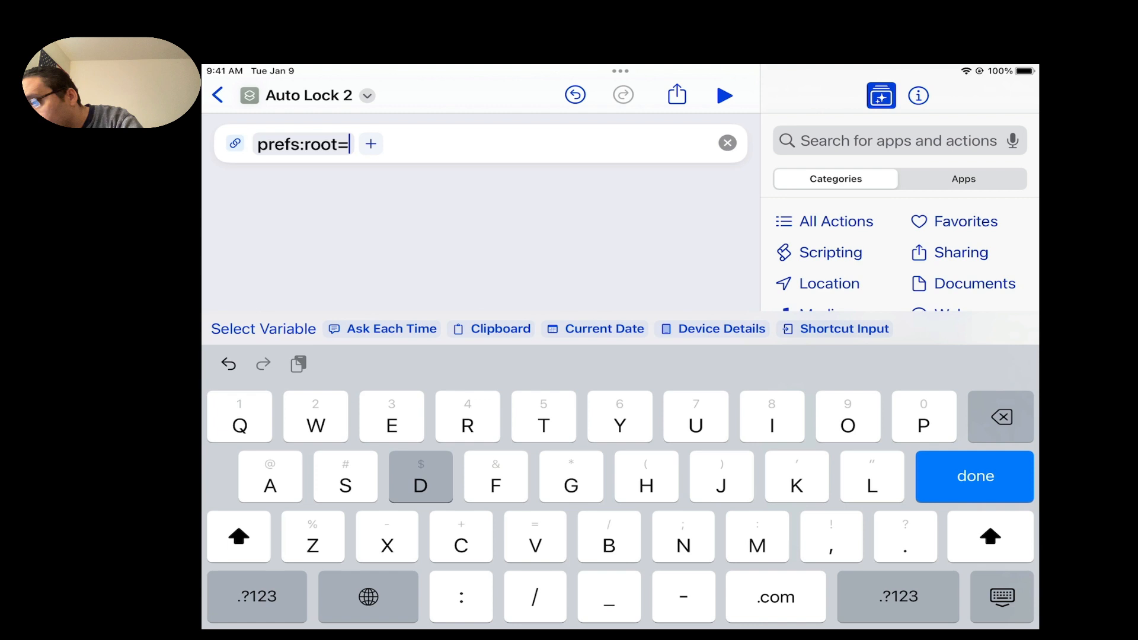
text(i)
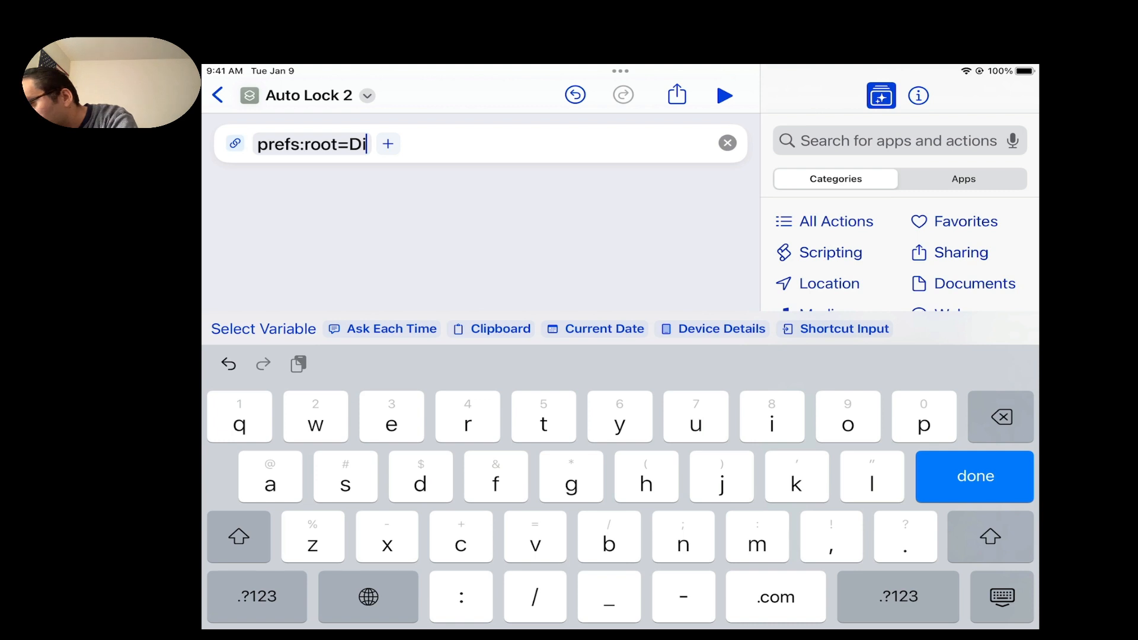
key(backspace)
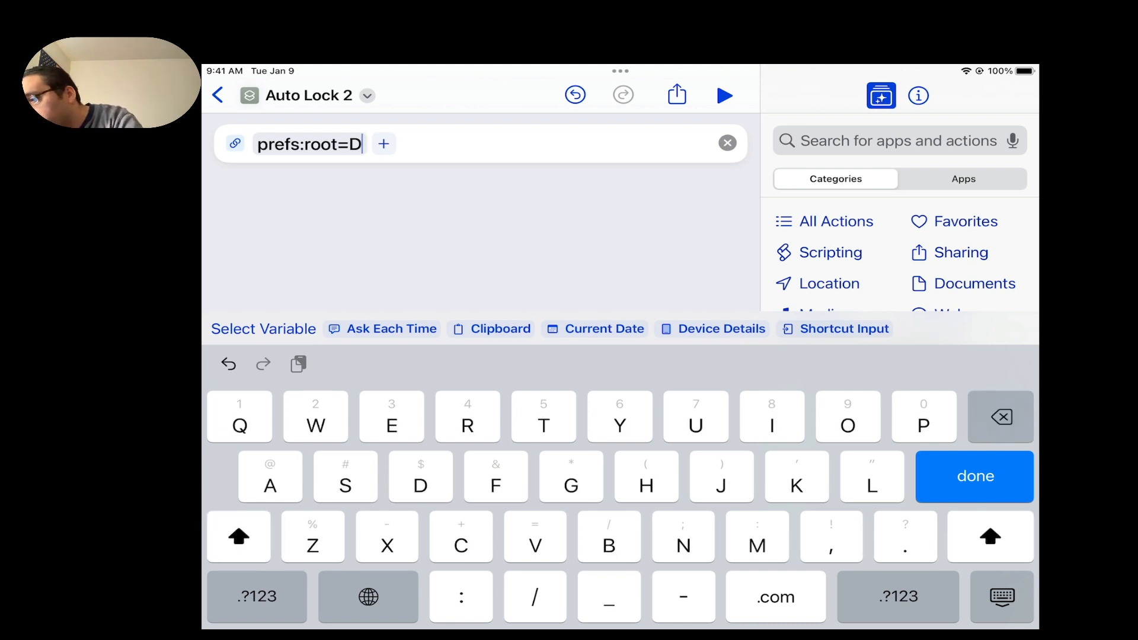
text(I)
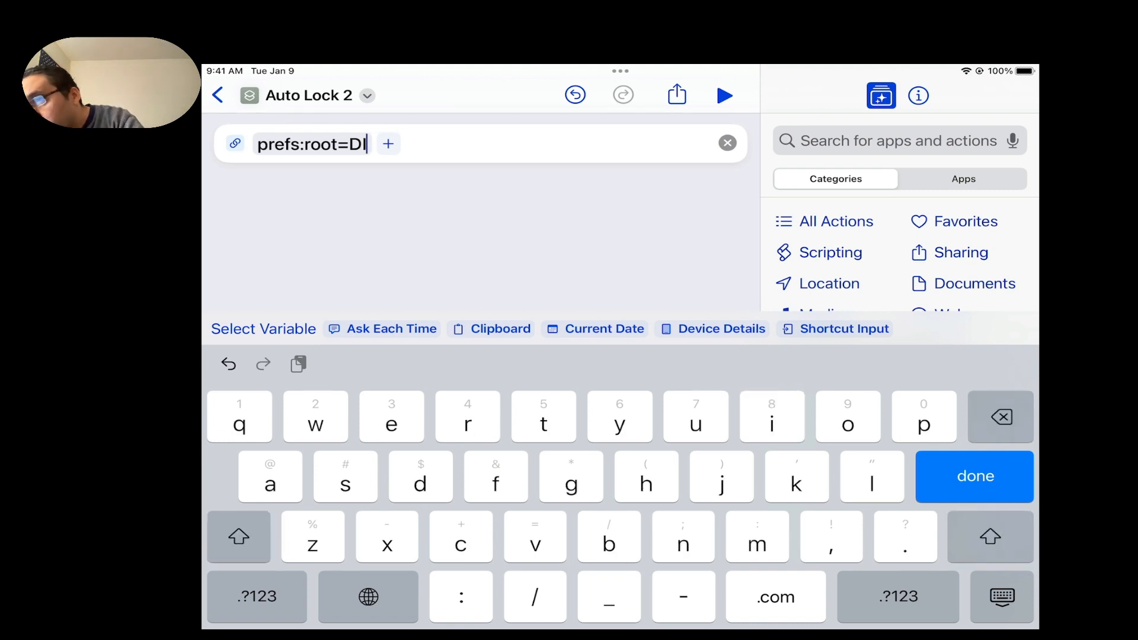
text(SPL)
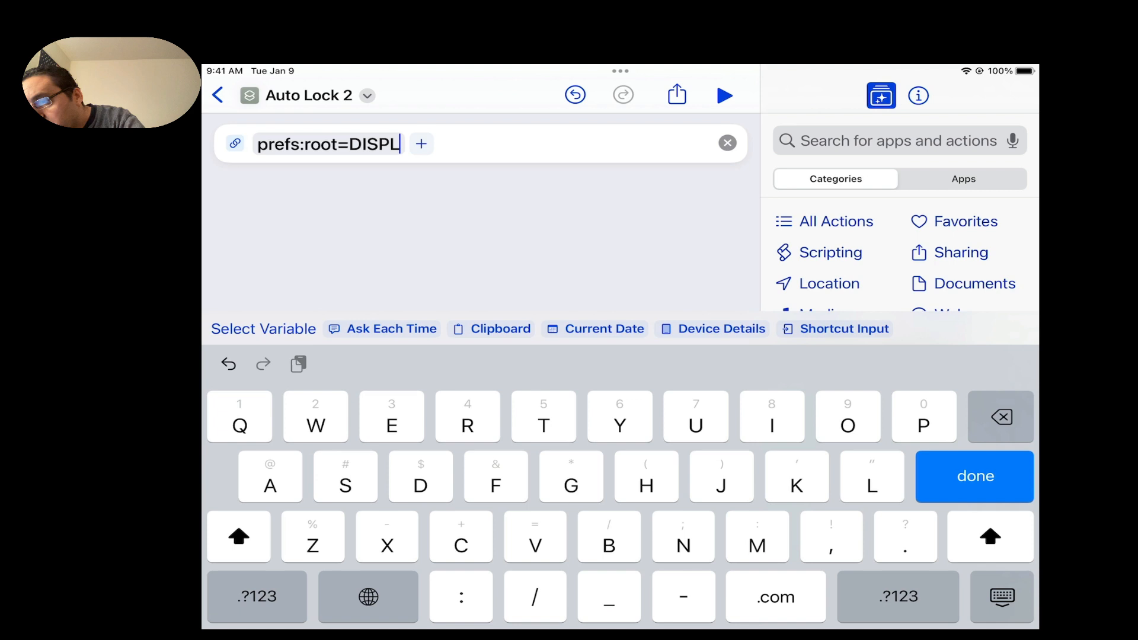
text(AY)
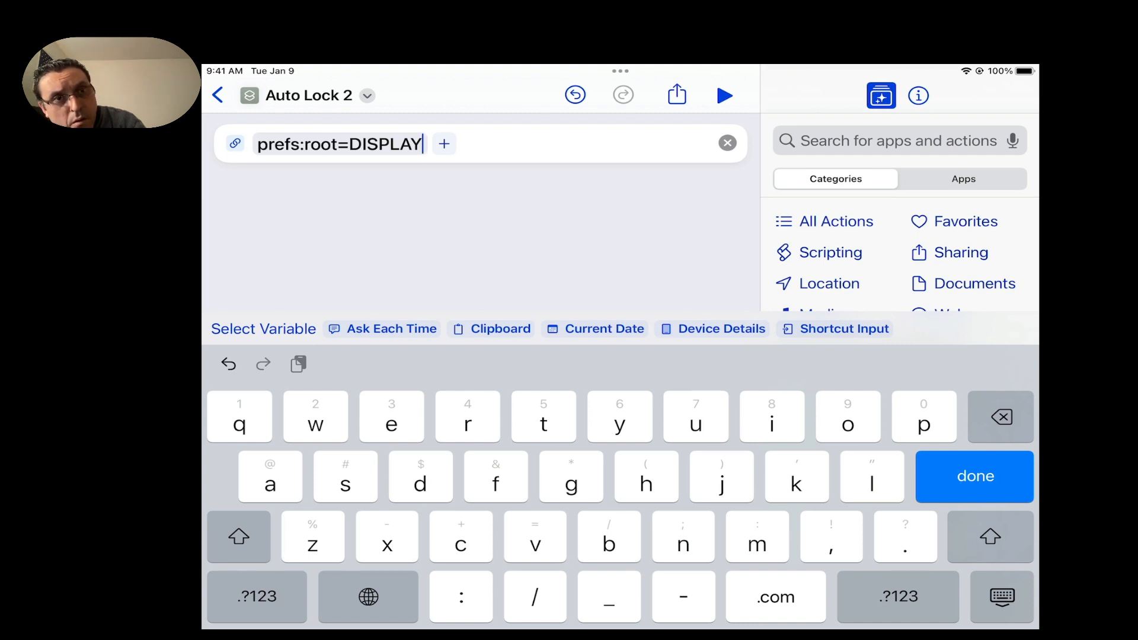
Append '&path=' to the URL after DISPLAY
click(256, 597)
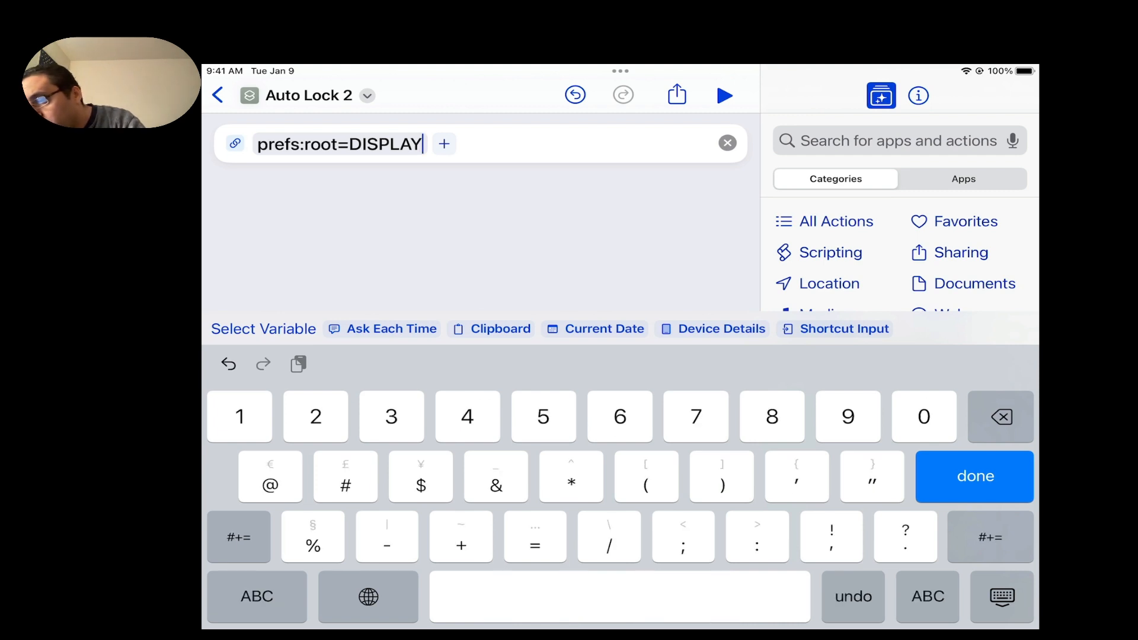
click(496, 486)
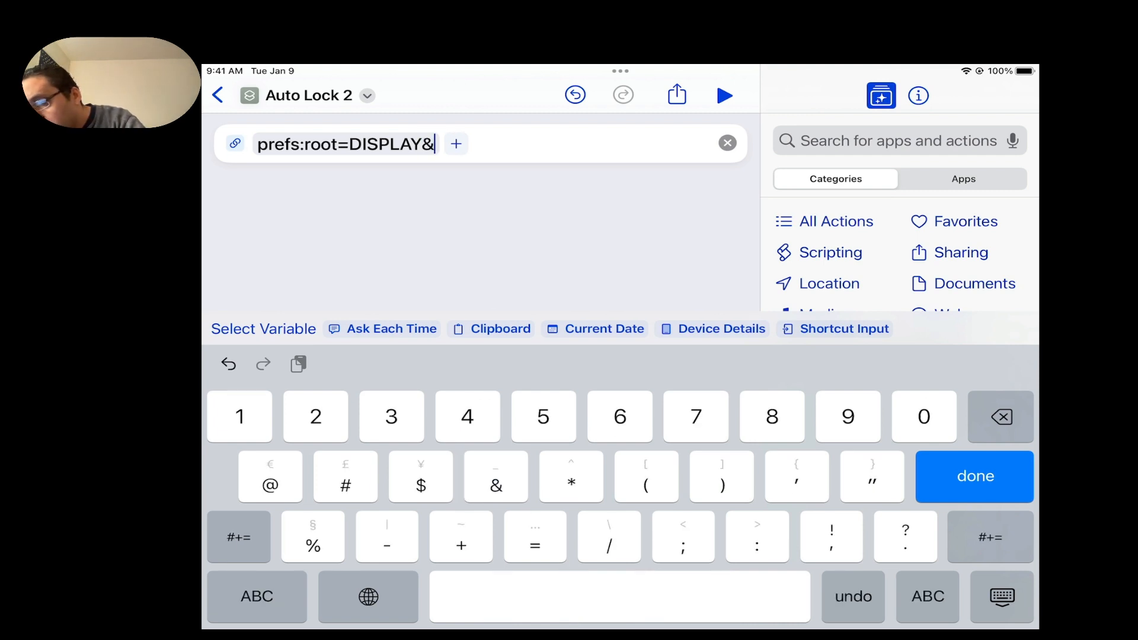
click(256, 596)
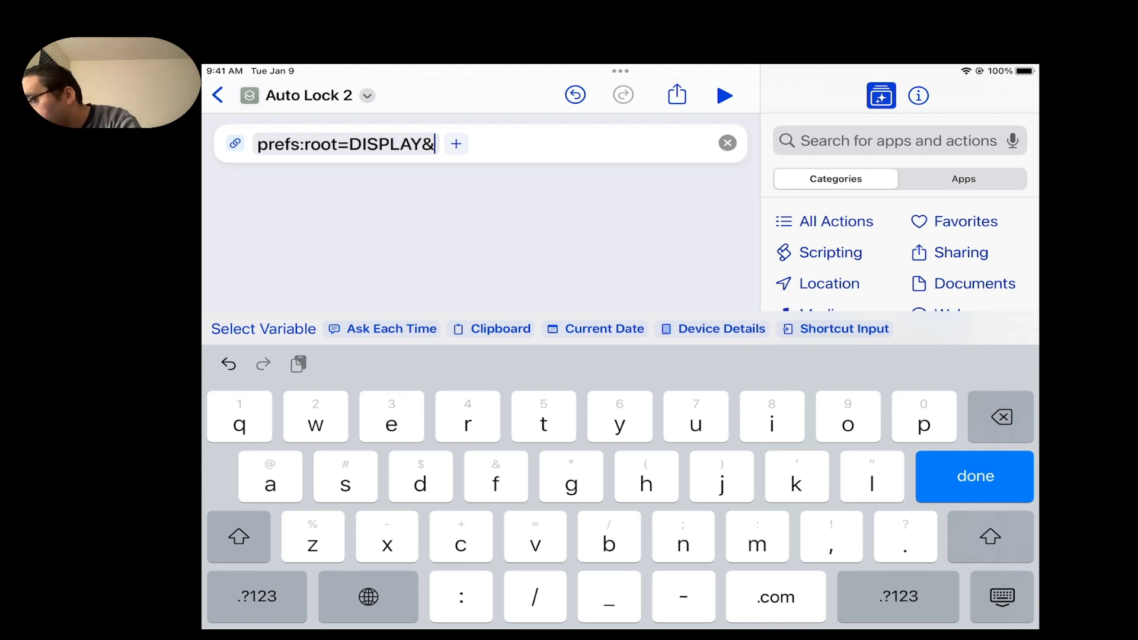
text(path)
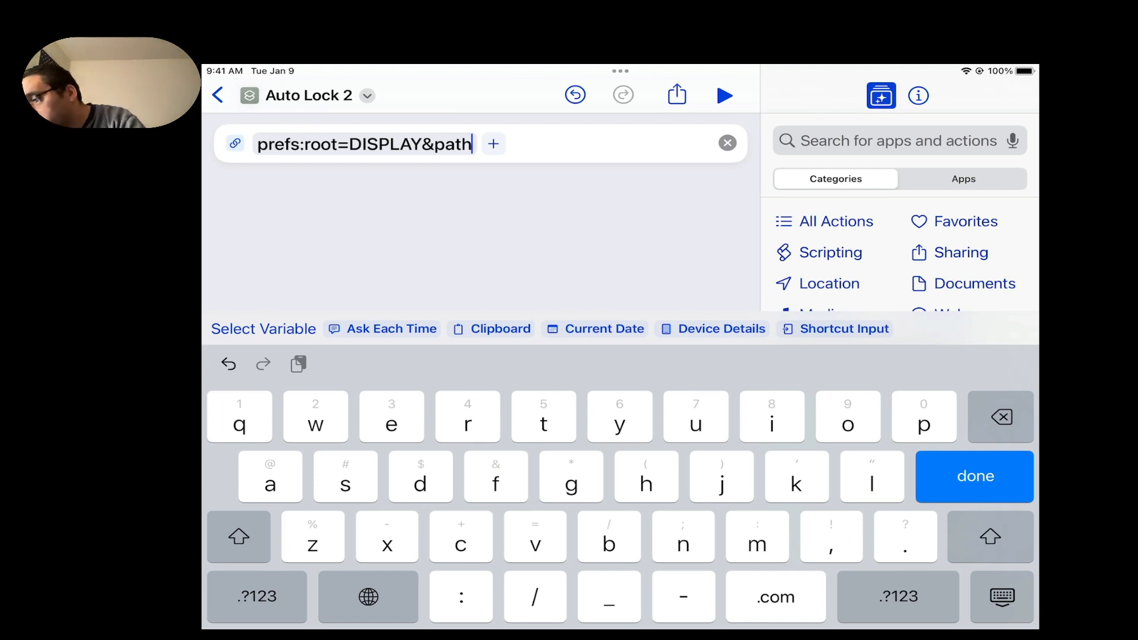
click(256, 596)
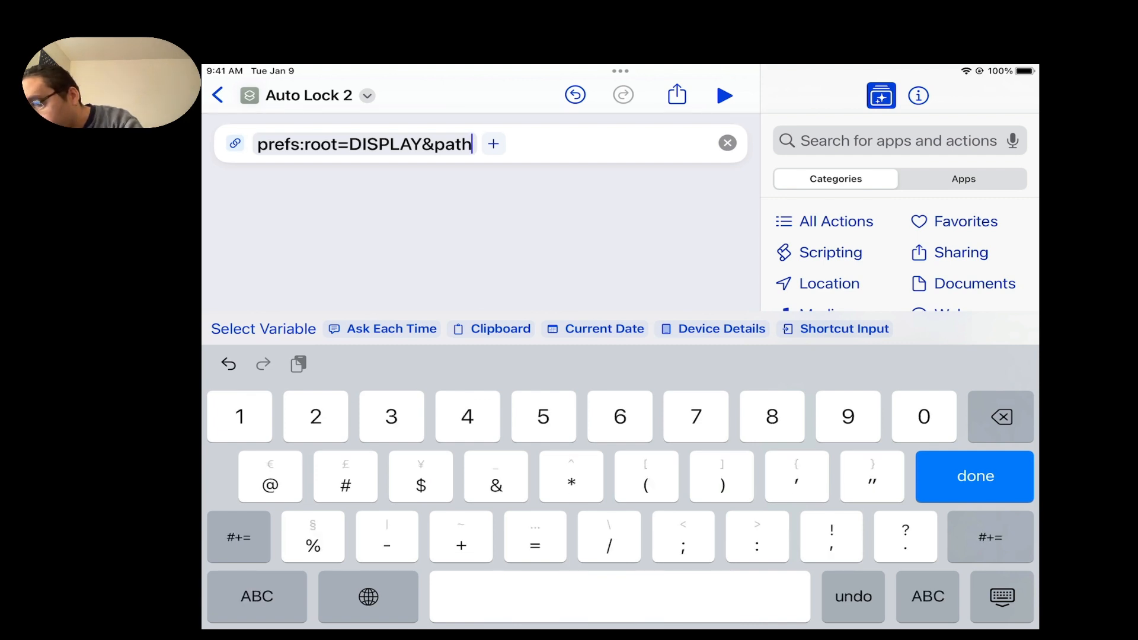
text(=)
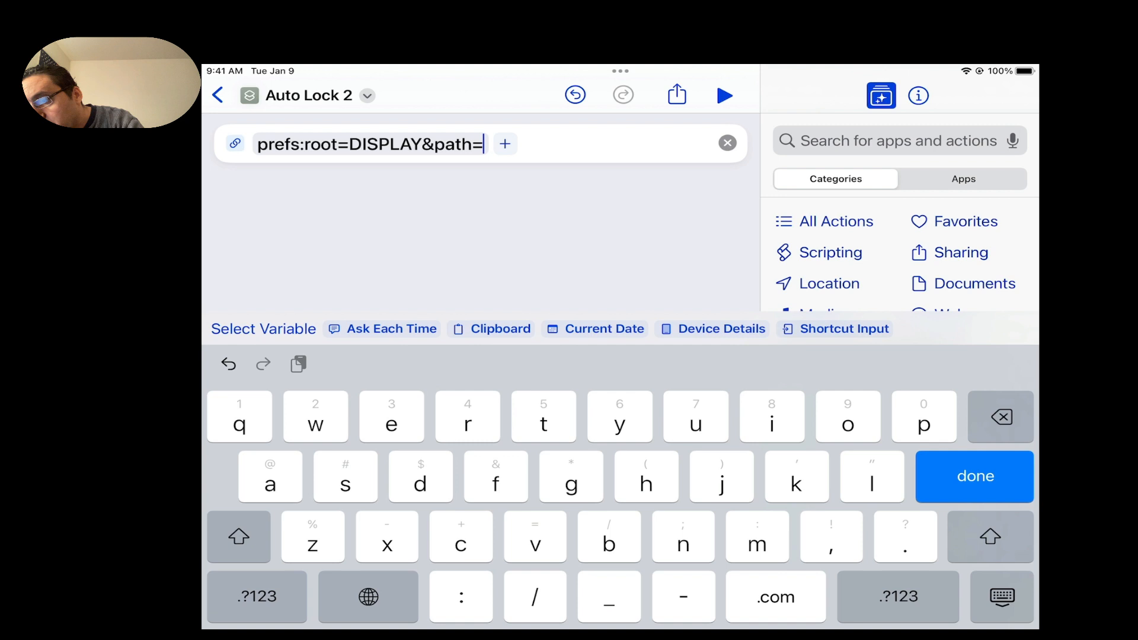
Finish the address with AUTOLOCK, giving prefs:root=DISPLAY&path=AUTOLOCK
text(A)
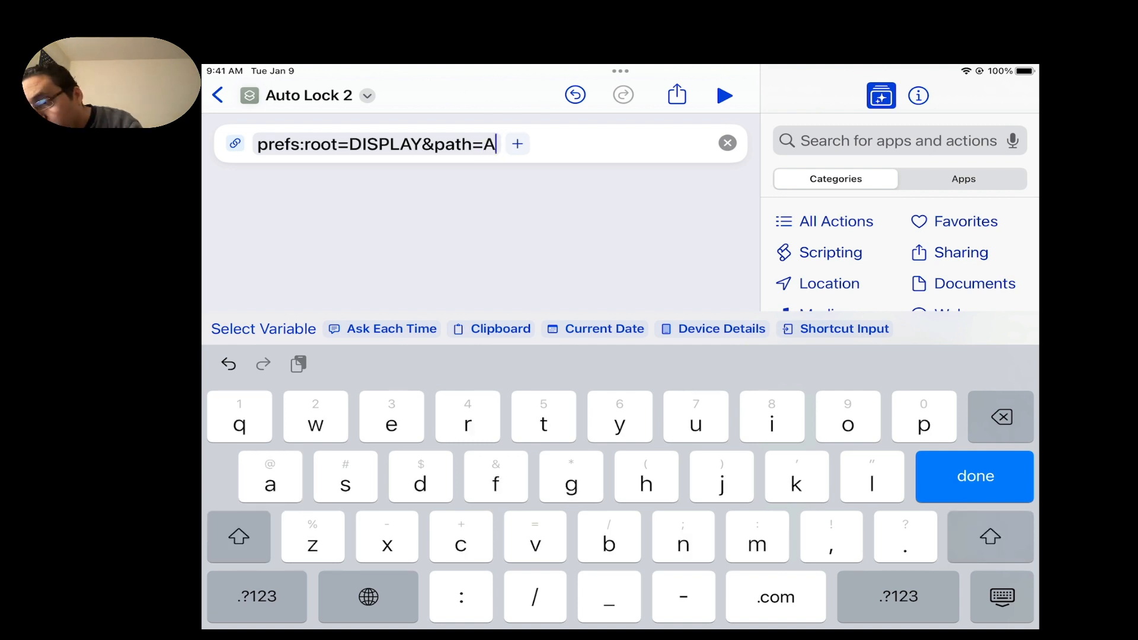
text(U)
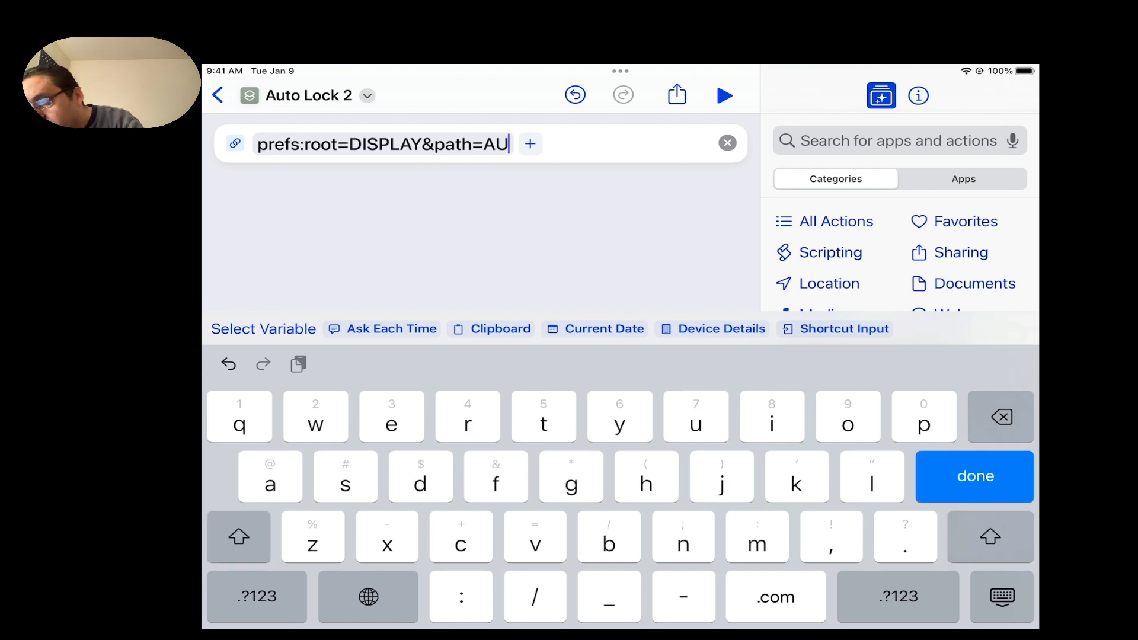
text(T)
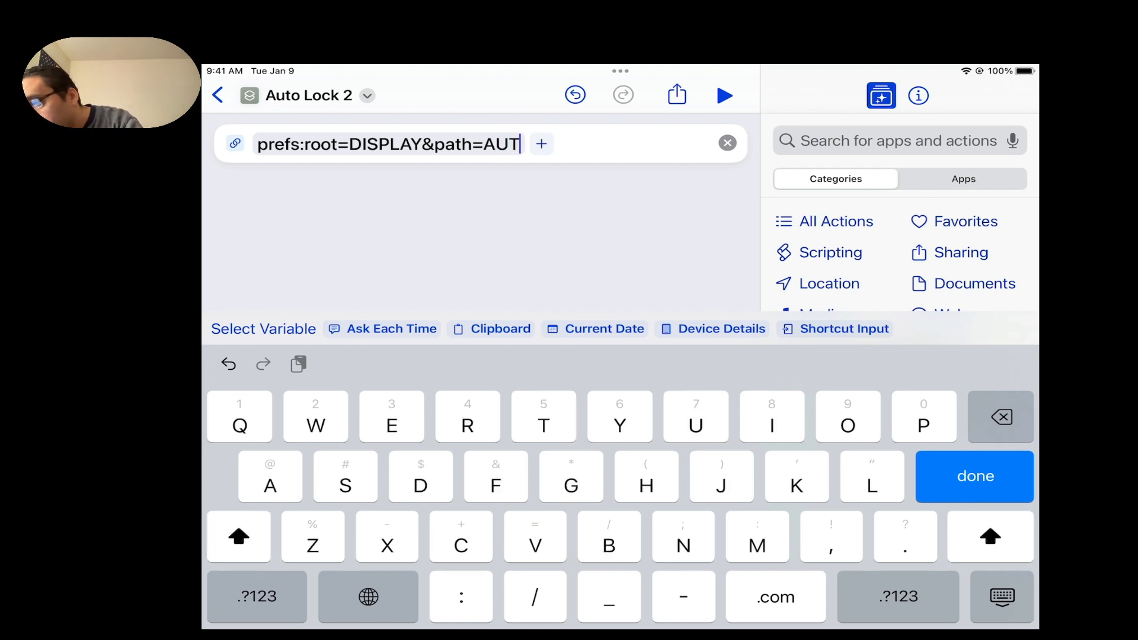
text(O)
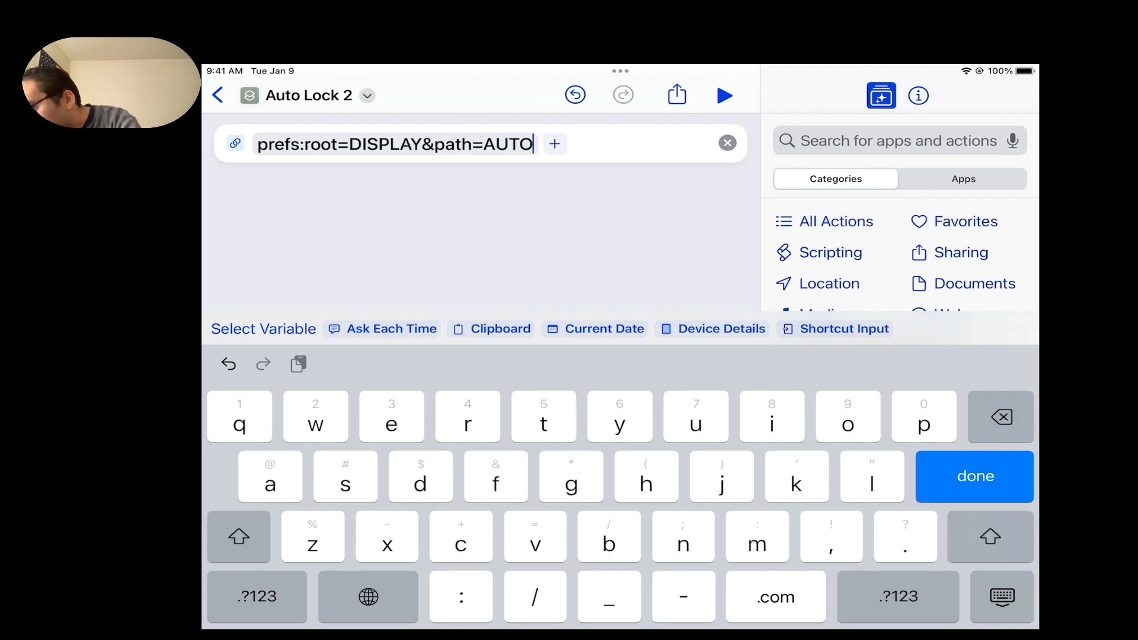
text(LOCK)
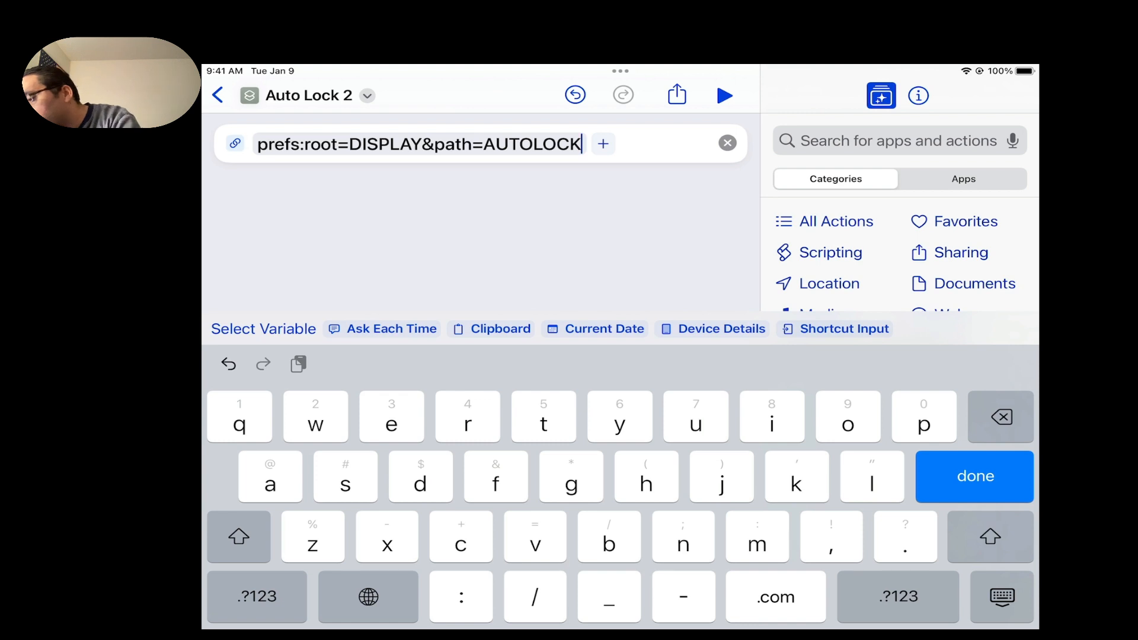
Finish the URL, add Open URL after it and run the shortcut to reach Auto-Lock settings
click(974, 477)
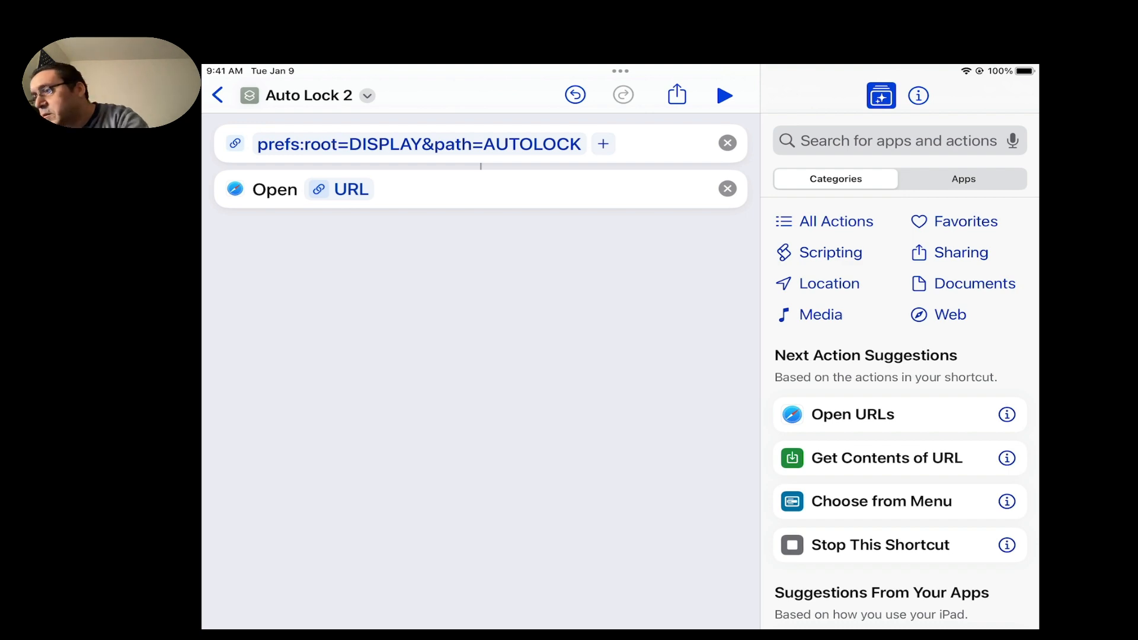
click(724, 95)
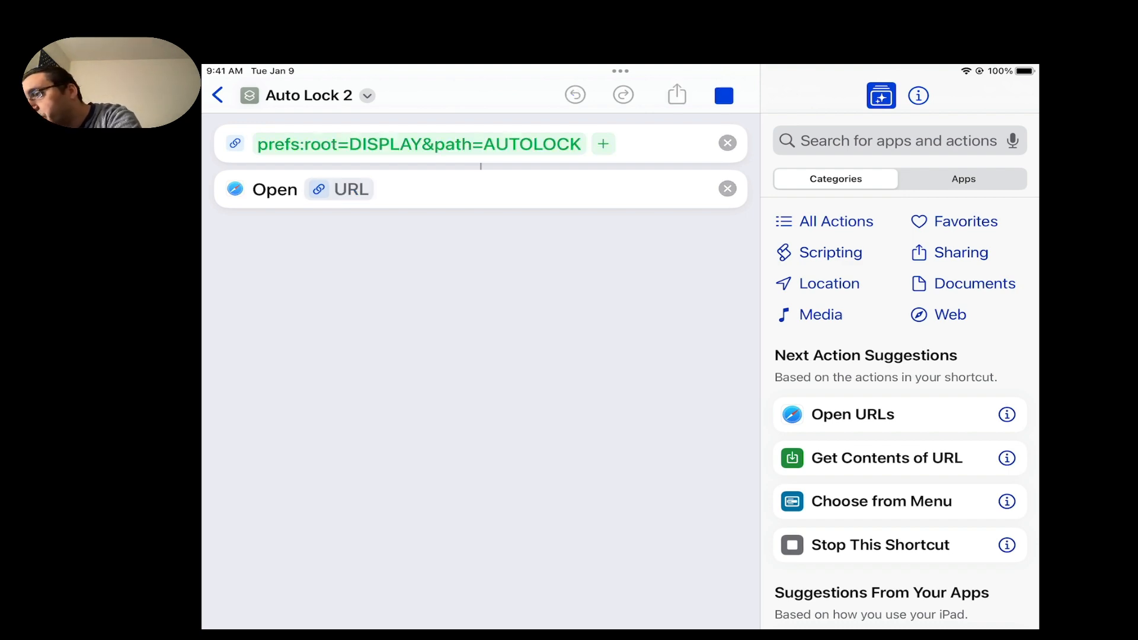
click(723, 95)
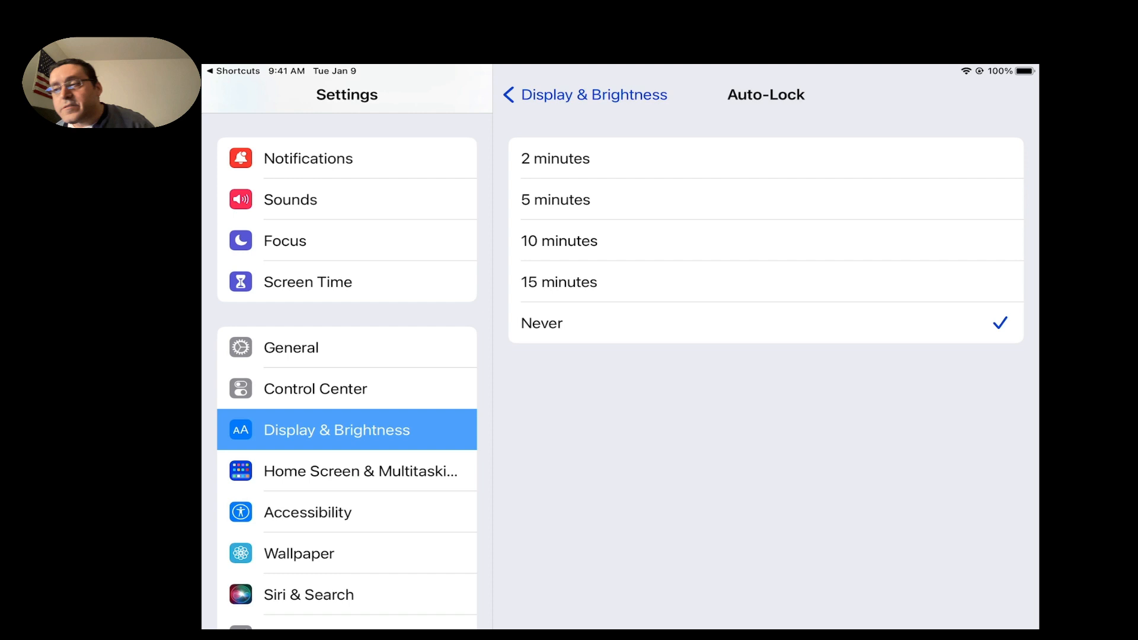